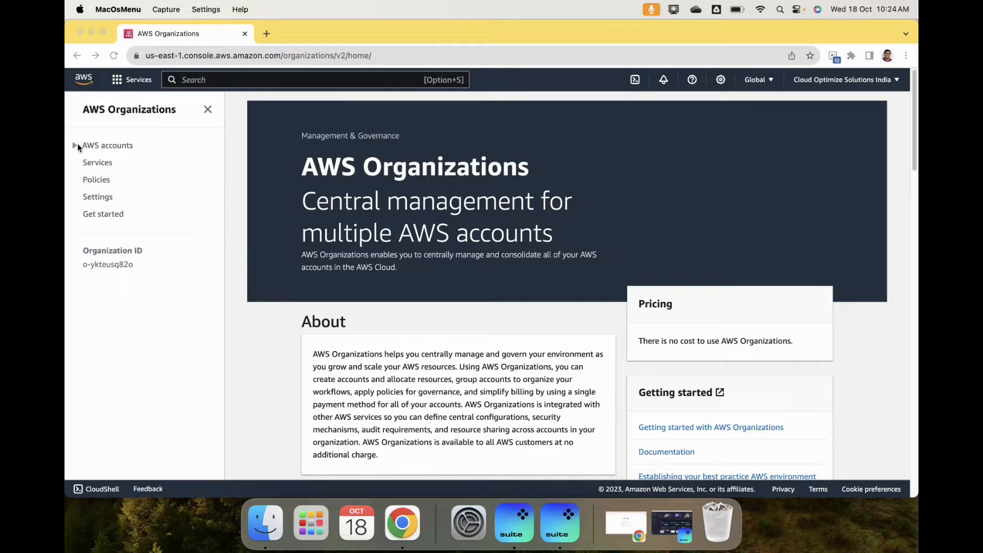
# - Open the AWS accounts page showing Root with four OUs and the management account
pyautogui.click(107, 145)
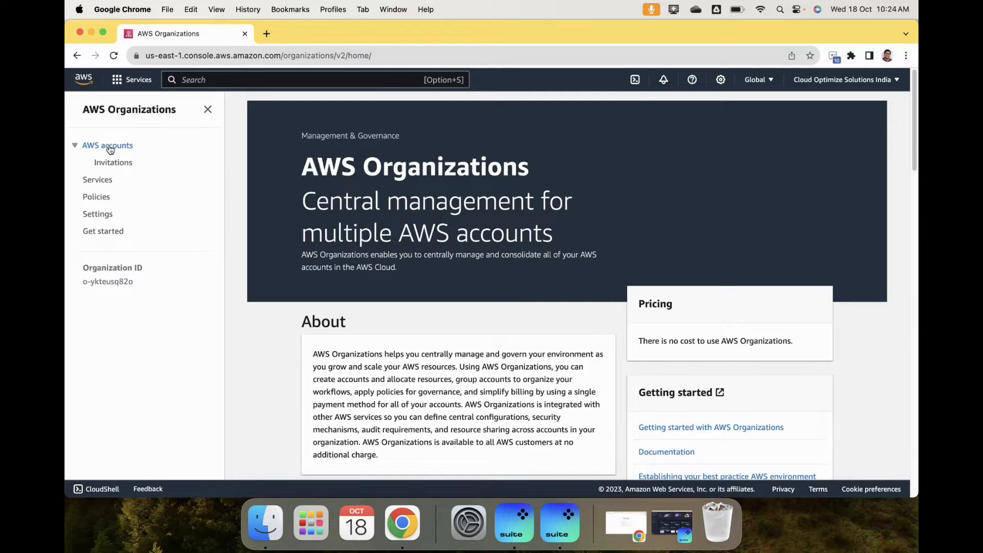
pyautogui.click(107, 146)
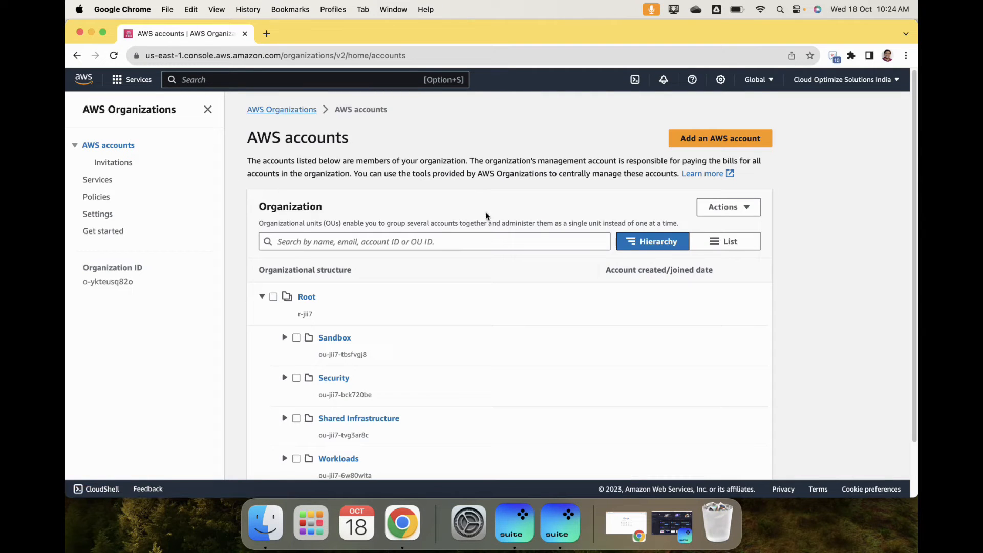
pyautogui.scroll(-3)
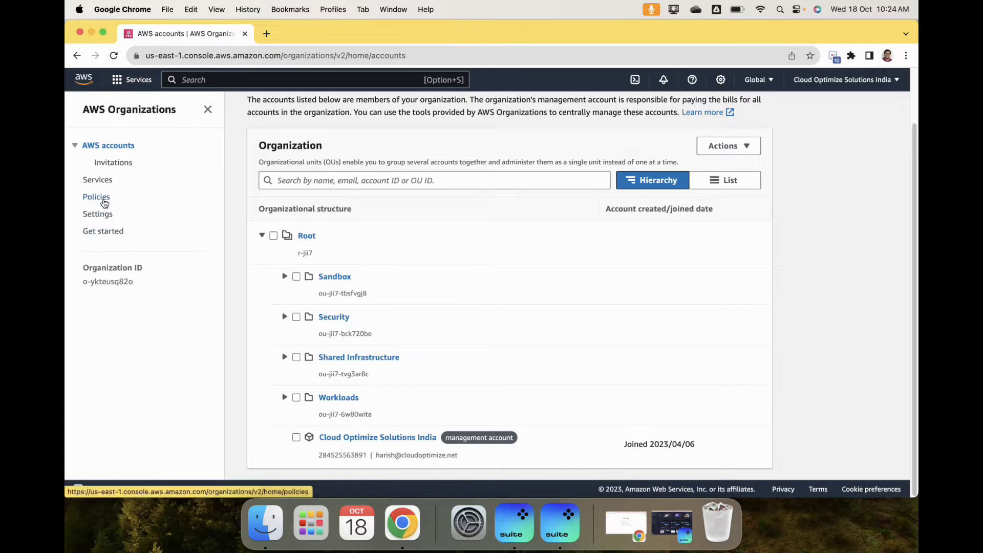
# - Open the Policies page listing four policy types and whether each is enabled
pyautogui.click(96, 196)
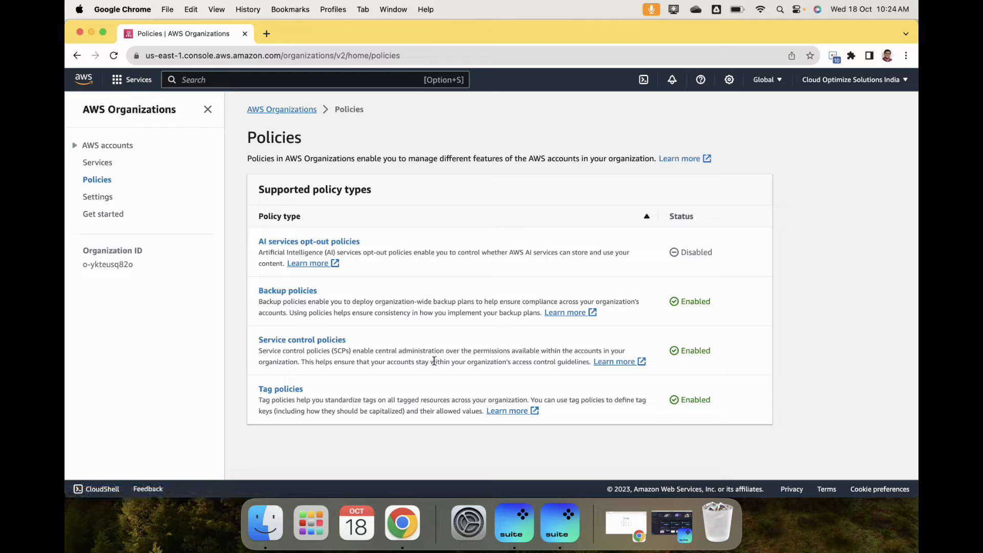
pyautogui.moveTo(714, 359)
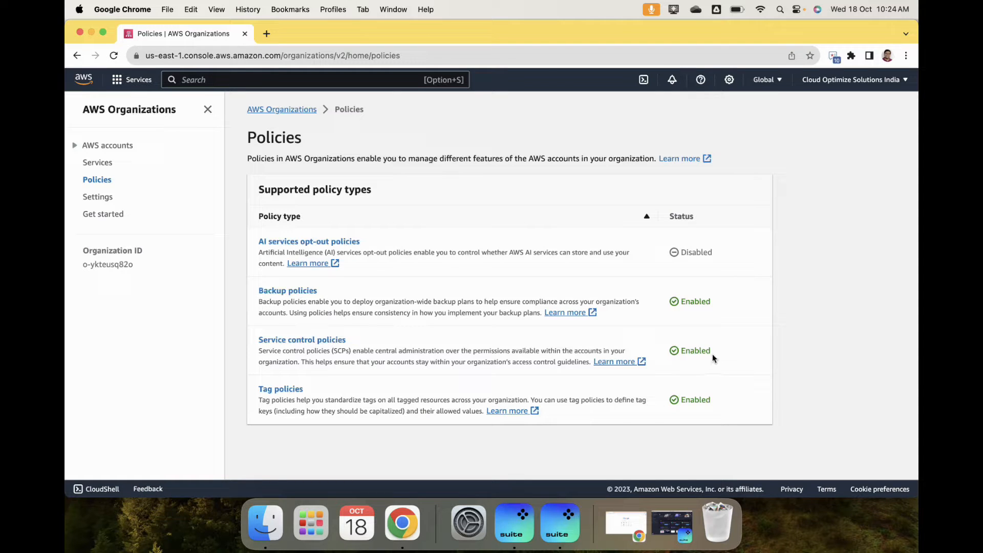
pyautogui.moveTo(582, 344)
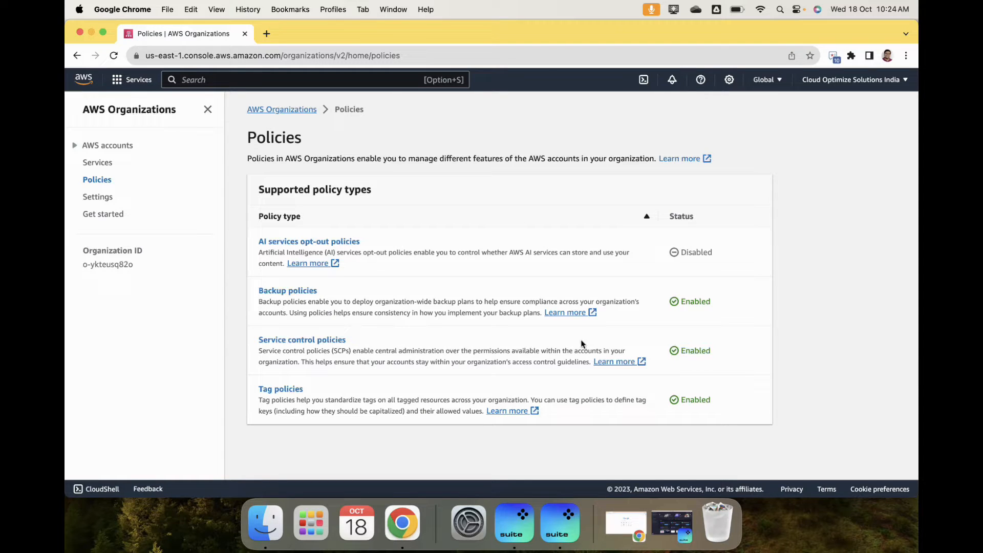
pyautogui.moveTo(445, 359)
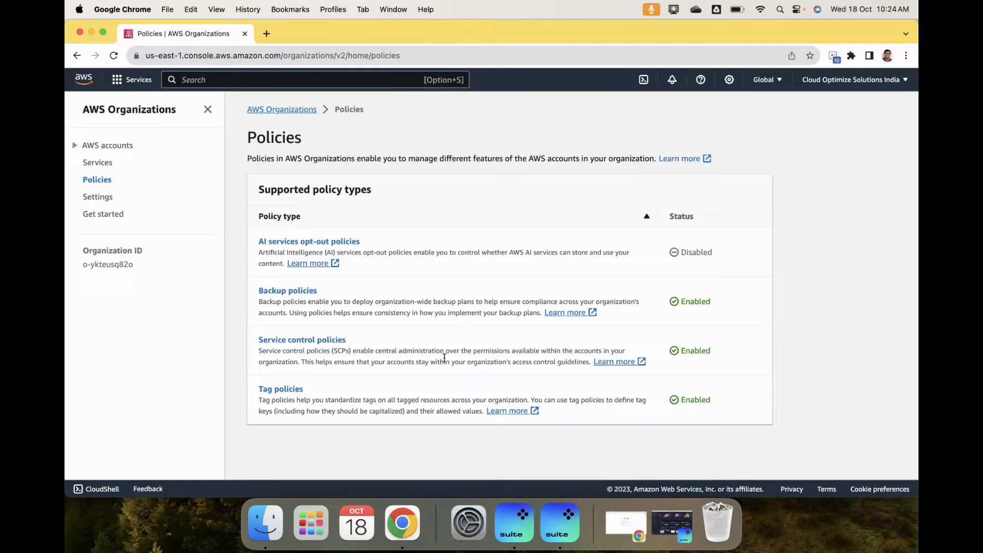
pyautogui.moveTo(336, 335)
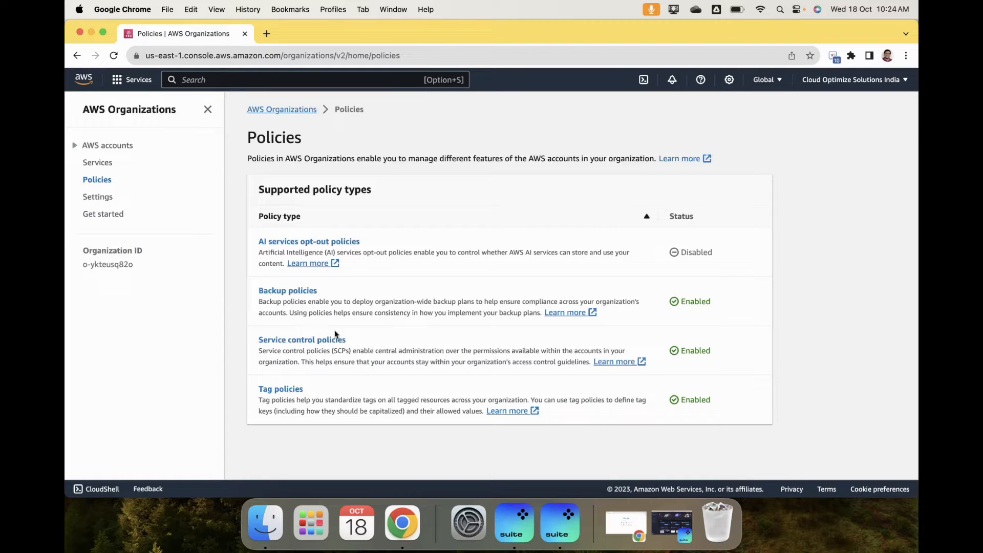
# - List service control policies, highlighting customer-managed DenyAllOutsideIndia alongside AWS-managed FullAWSAccess
pyautogui.click(301, 339)
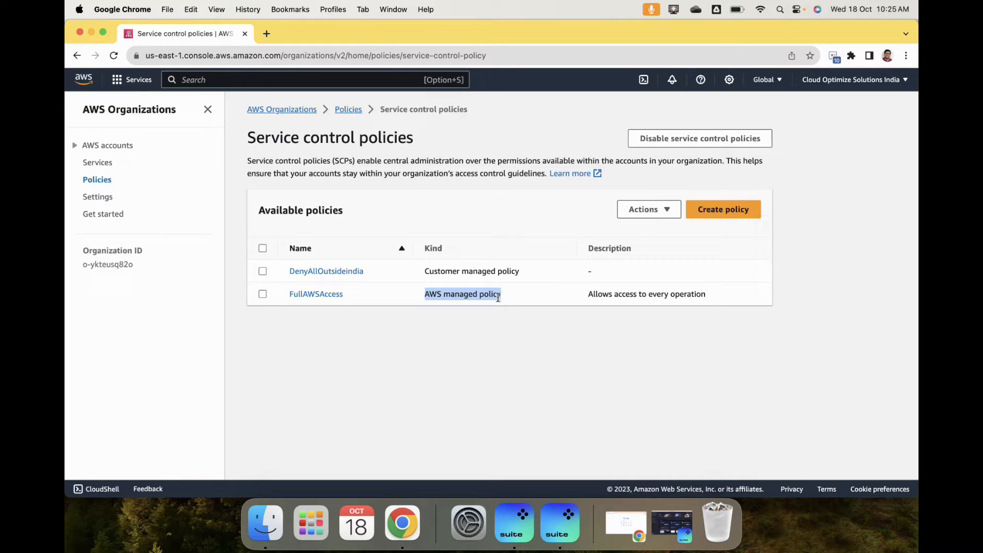
pyautogui.moveTo(396, 308)
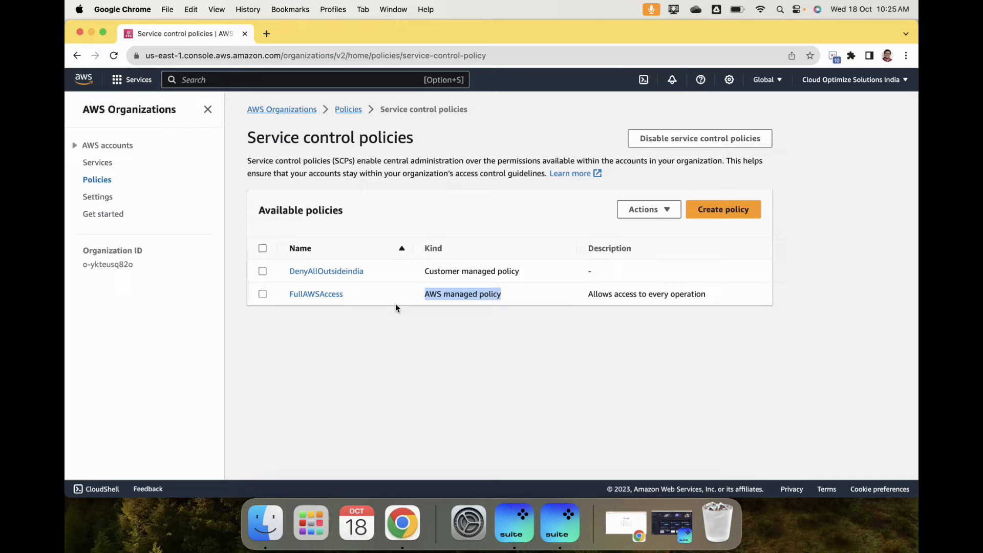
pyautogui.moveTo(410, 292)
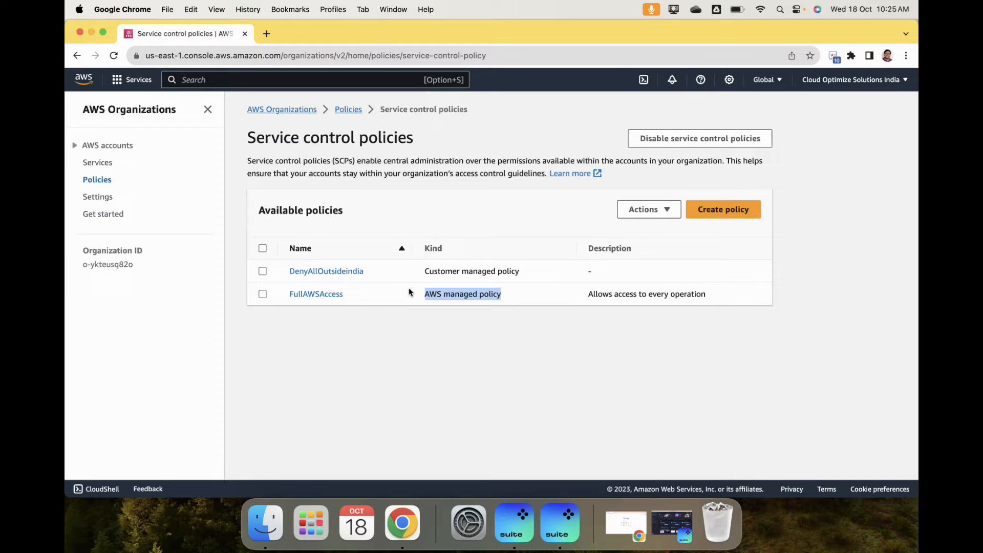
pyautogui.doubleClick(471, 271)
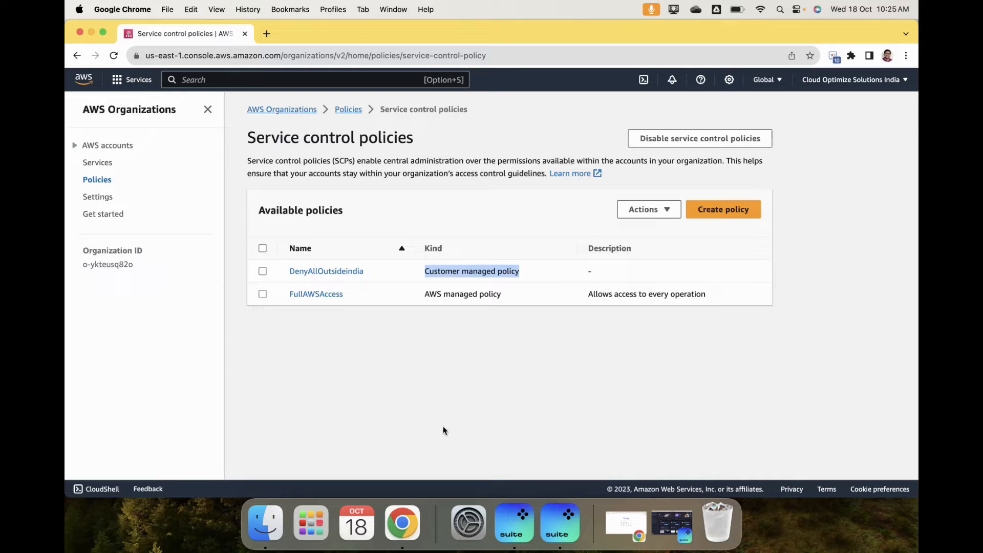
pyautogui.moveTo(347, 275)
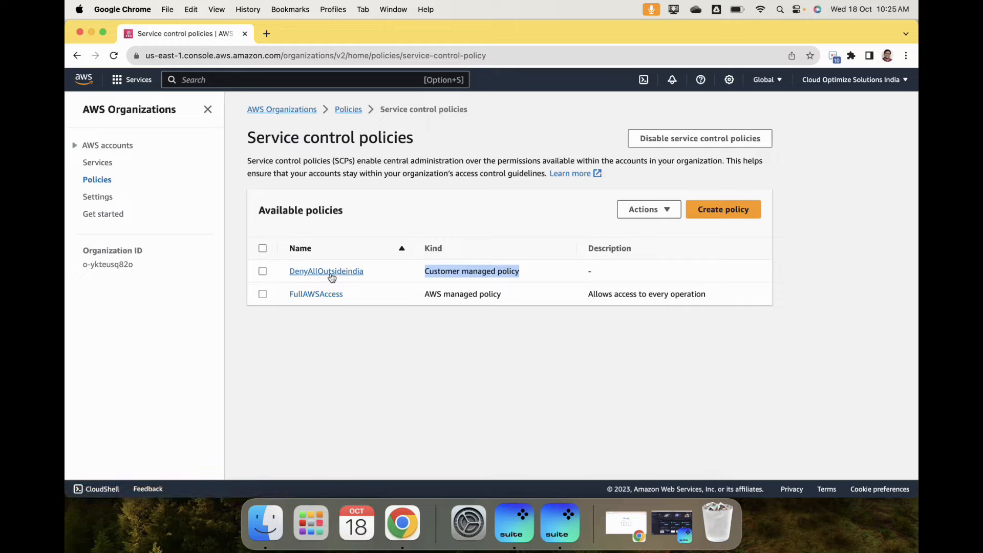
# - Review DenyAllOutsideindia's JSON, highlighting the Deny effect and its NotAction service exemptions
pyautogui.click(327, 271)
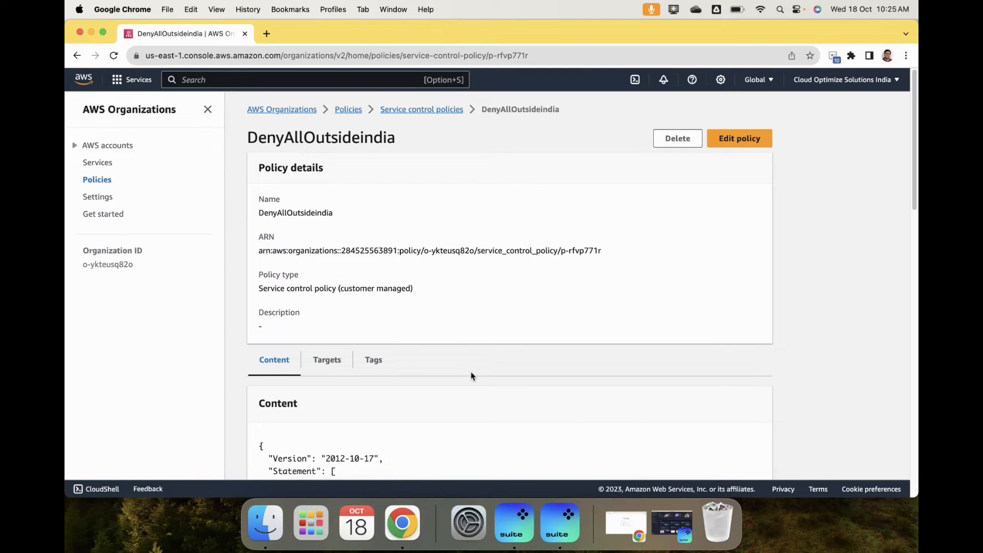
pyautogui.moveTo(514, 373)
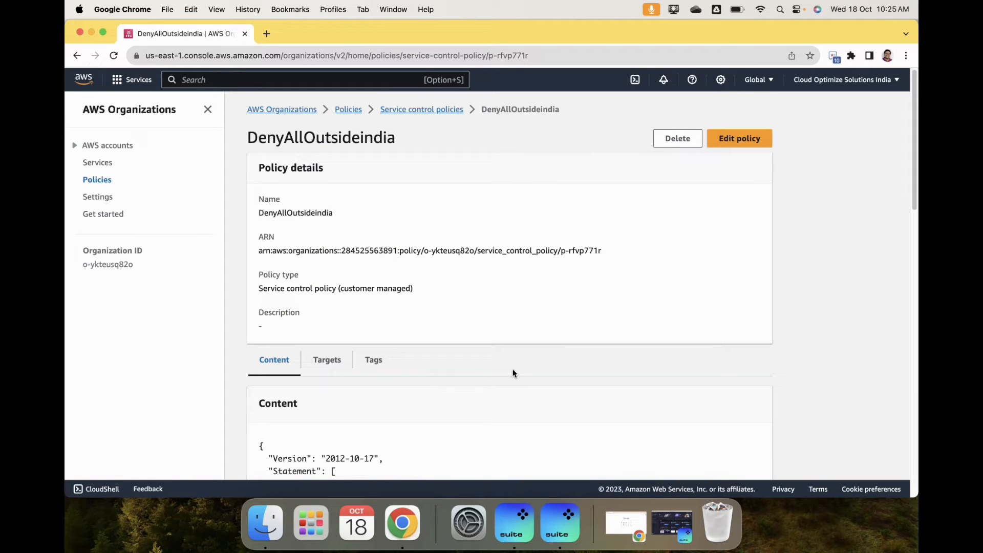
pyautogui.scroll(-3)
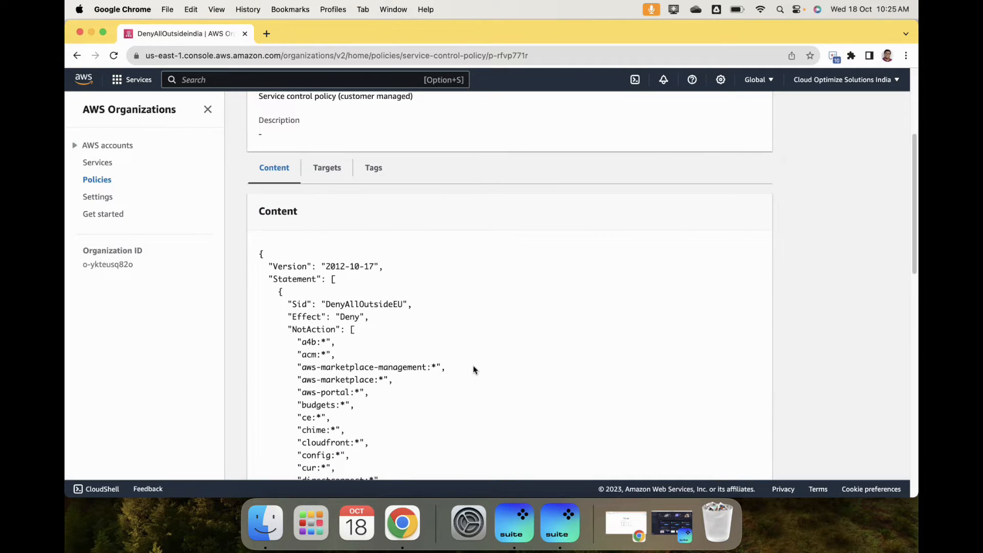
pyautogui.scroll(-3)
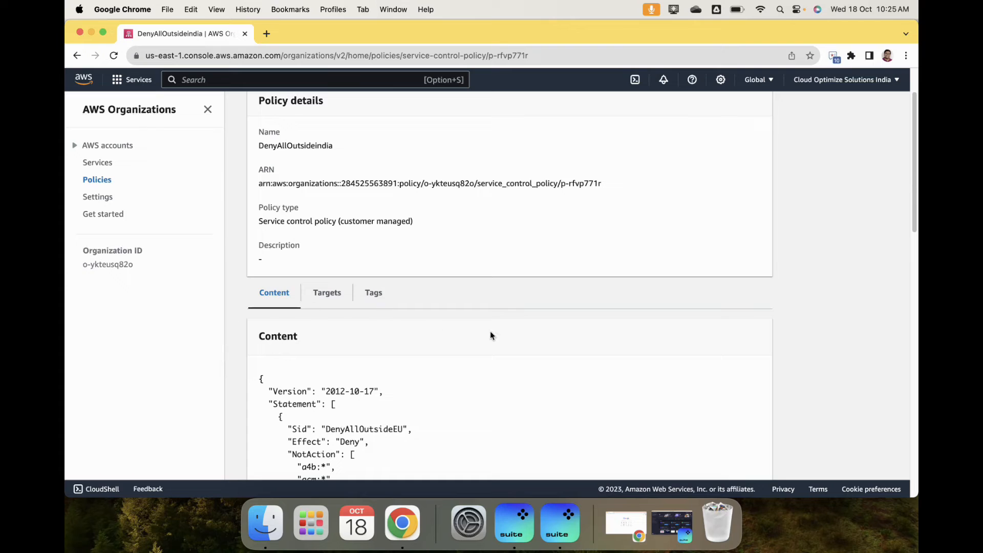
pyautogui.scroll(-3)
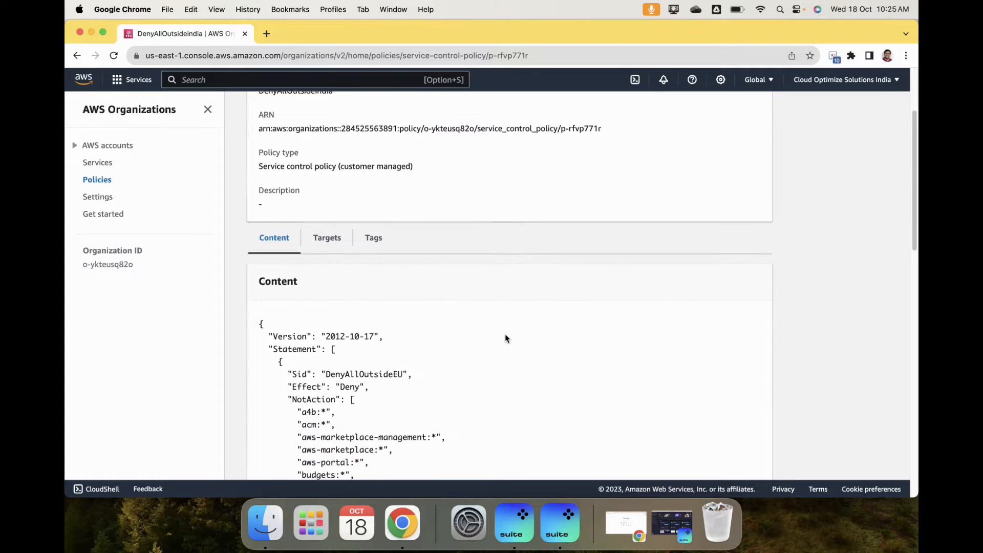
pyautogui.scroll(-3)
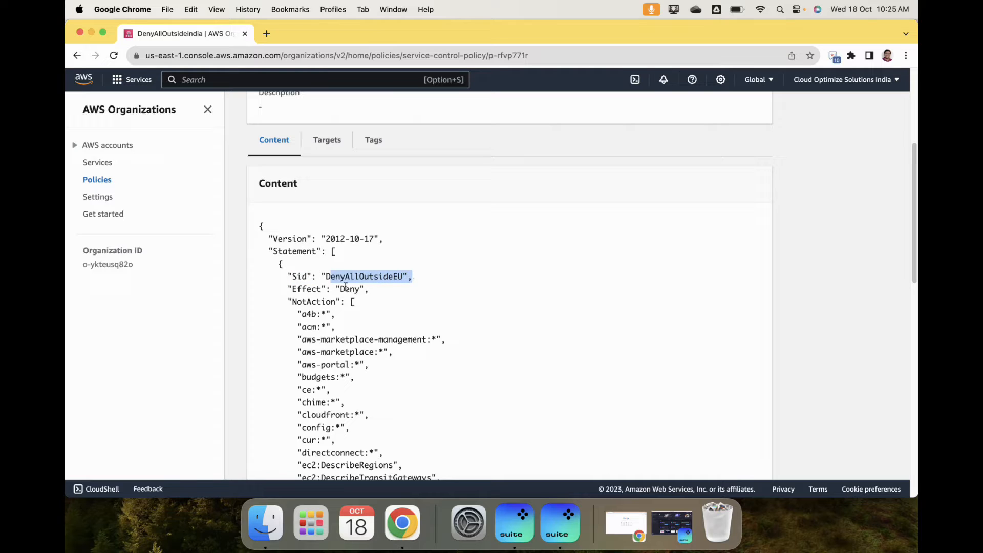
pyautogui.doubleClick(351, 289)
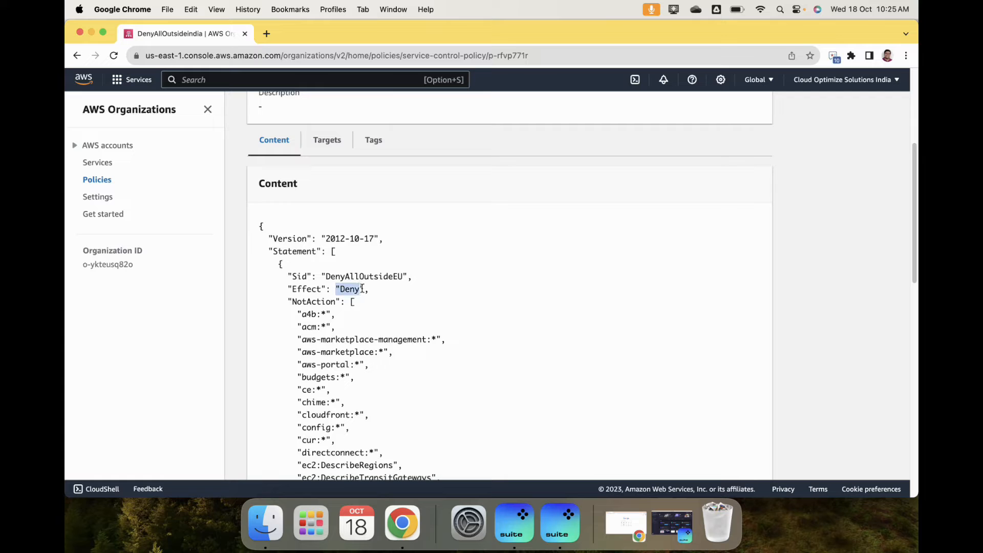
pyautogui.scroll(-3)
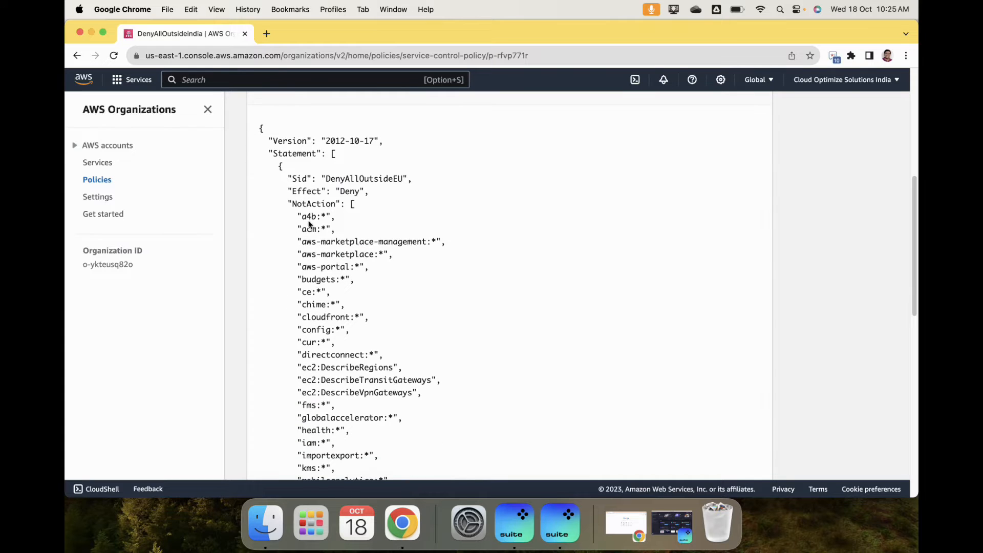
pyautogui.scroll(-3)
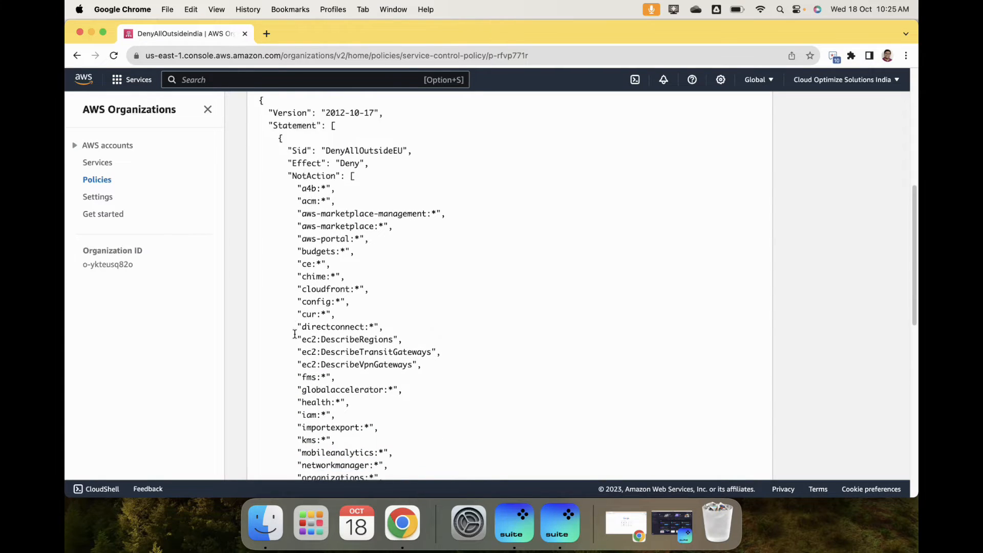
pyautogui.scroll(-3)
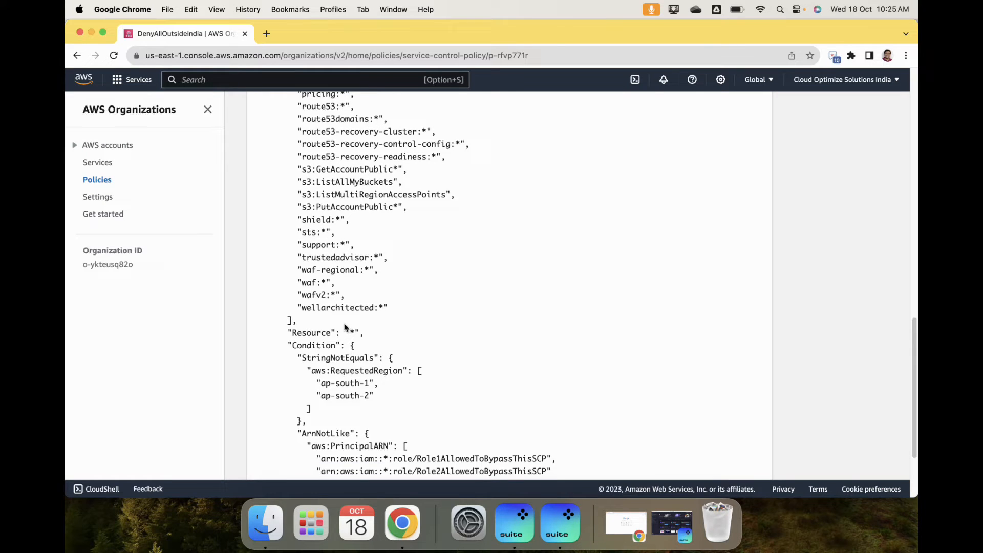
pyautogui.moveTo(290, 355)
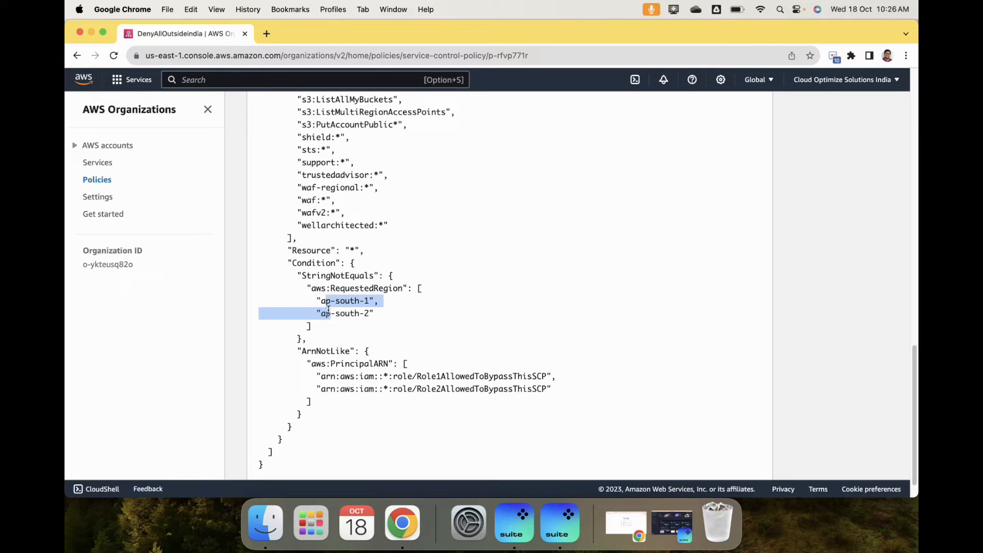
pyautogui.click(419, 233)
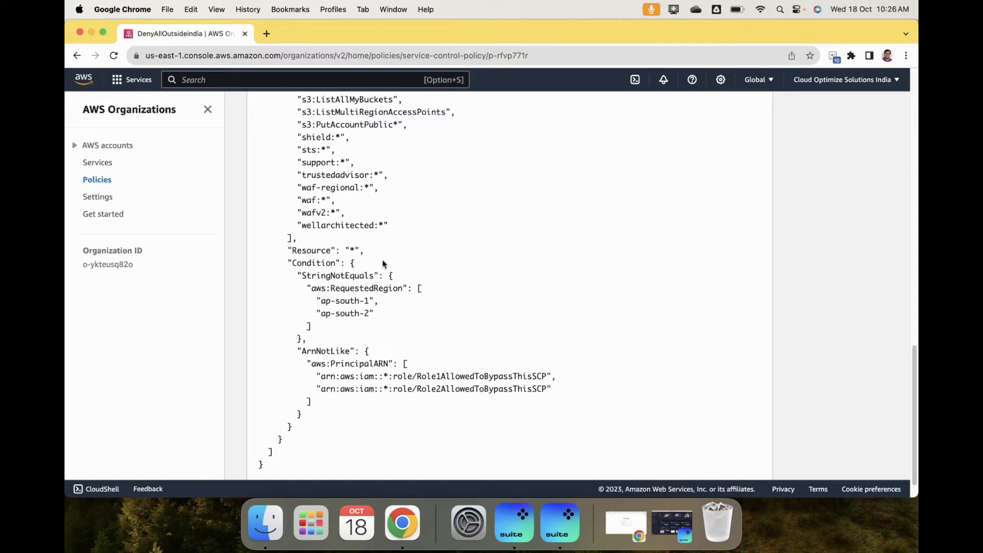
pyautogui.moveTo(367, 263)
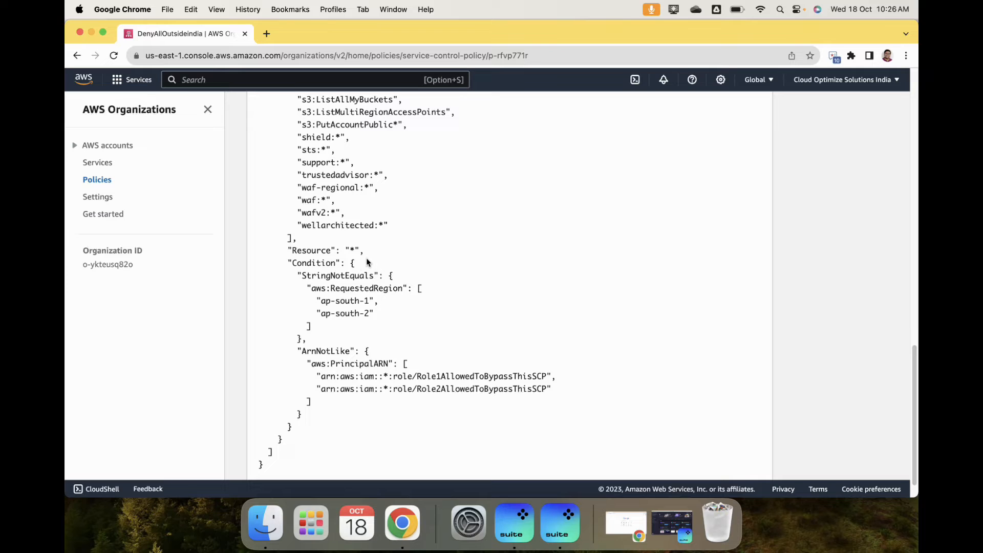
pyautogui.moveTo(366, 257)
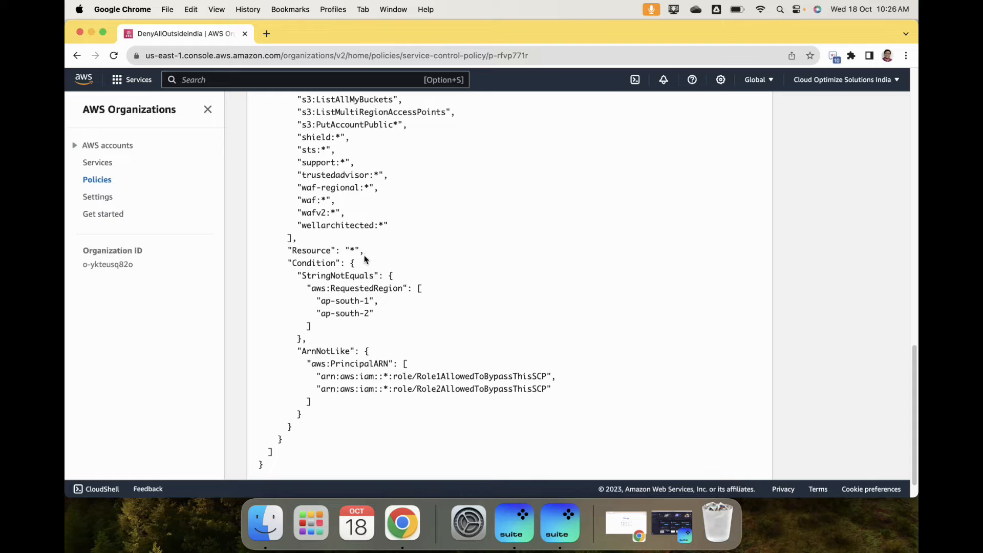
pyautogui.scroll(-3)
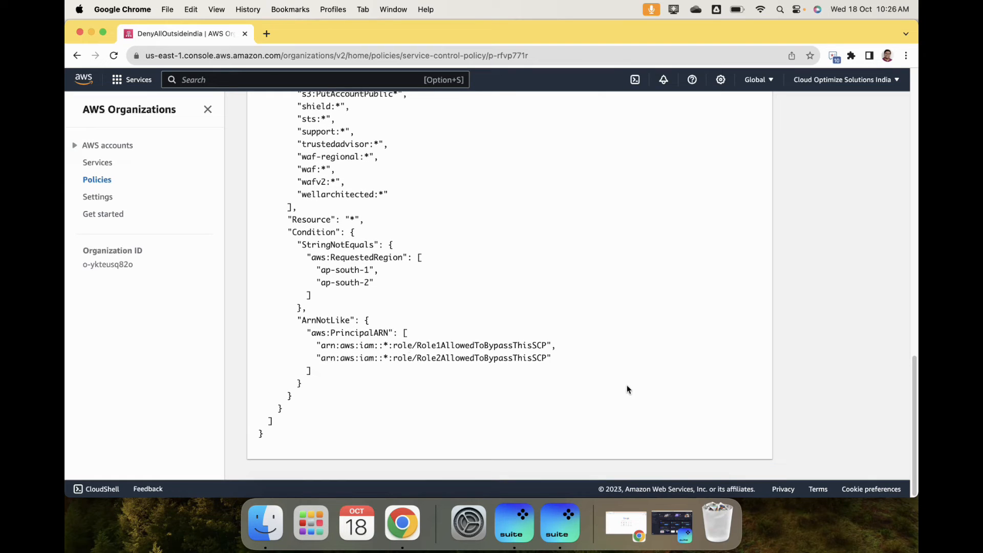
# - Inspect the ProjectNameIdentifier tag policy, then go back to the Policies overview
pyautogui.click(97, 179)
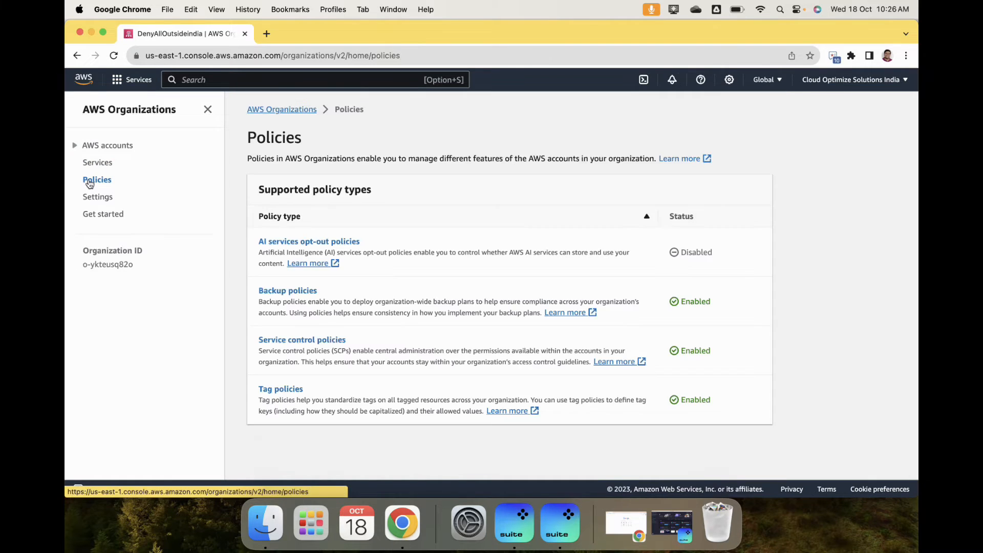
pyautogui.click(281, 389)
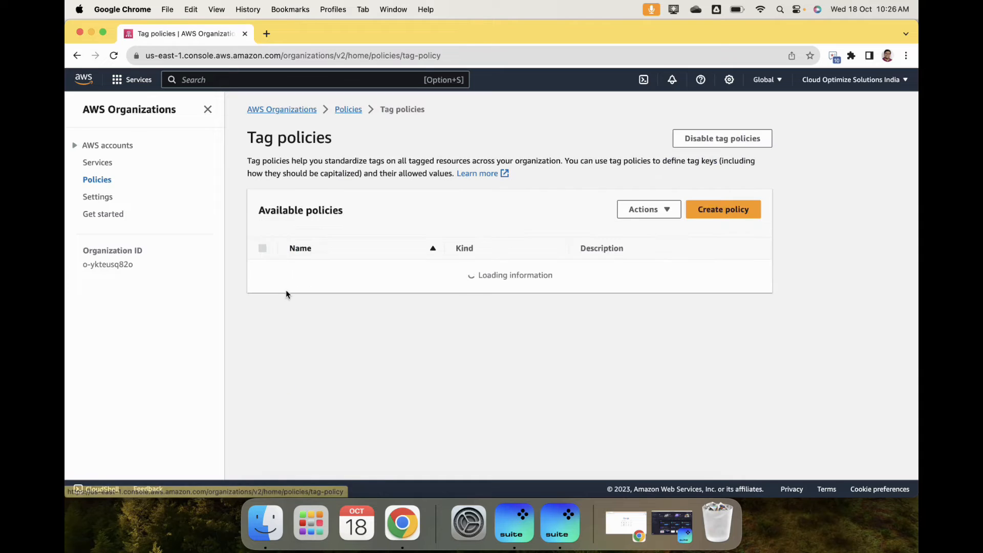
pyautogui.click(262, 271)
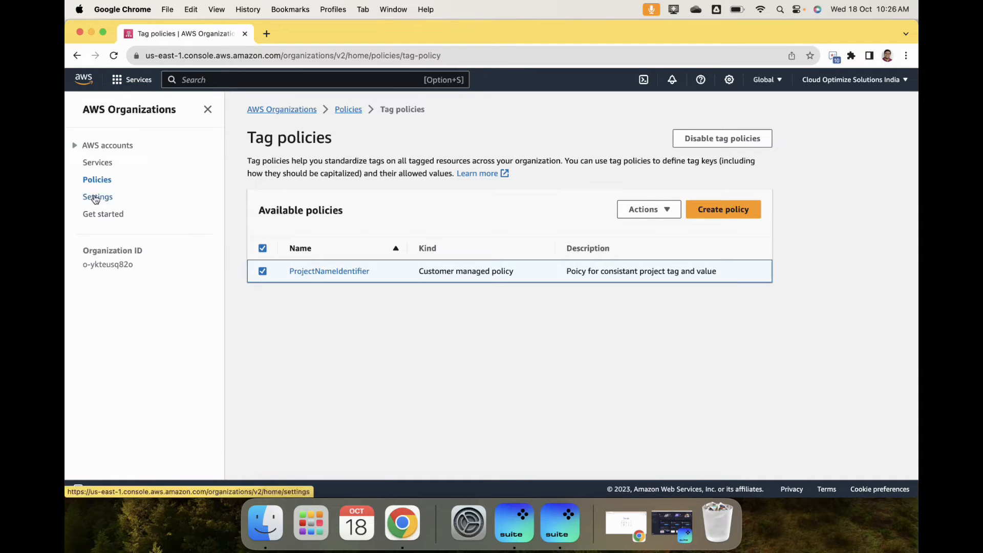
pyautogui.click(348, 109)
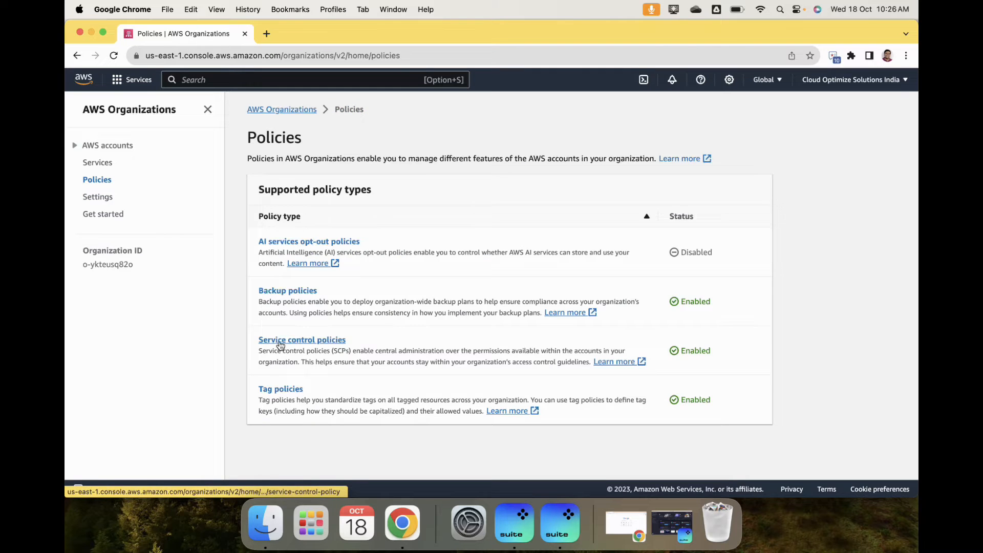
# - Attach DenyAllOutsideindia to the Shared Infrastructure OU as its target
pyautogui.click(301, 340)
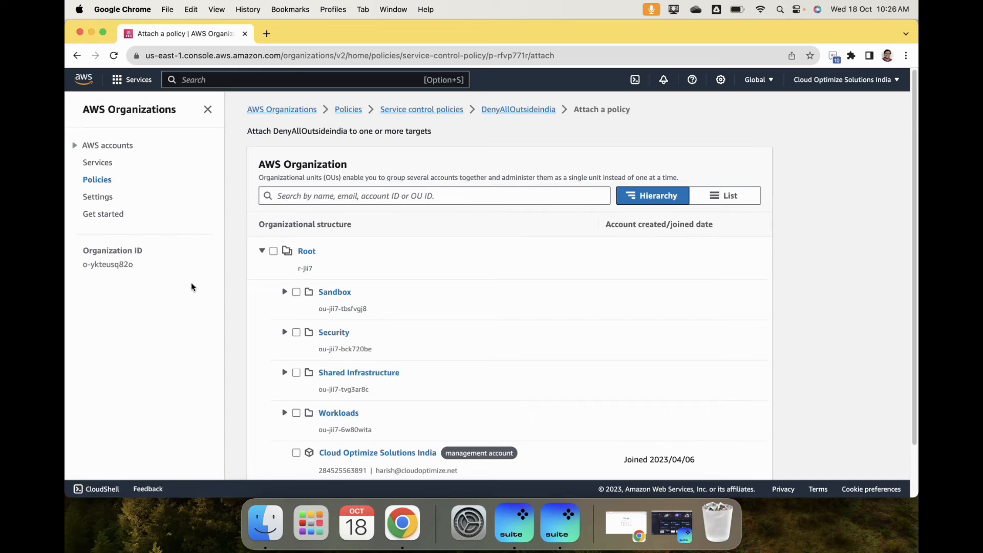
pyautogui.scroll(-3)
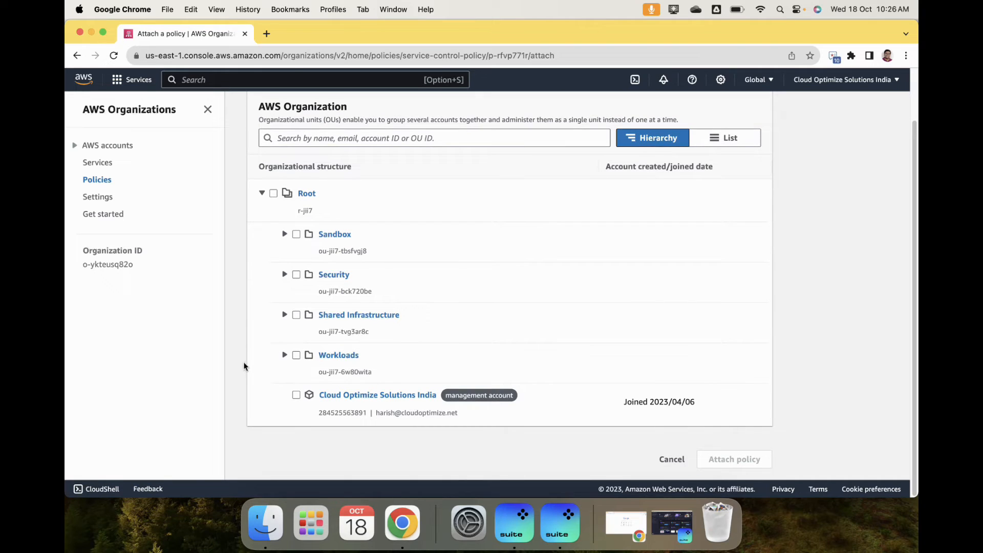
pyautogui.moveTo(386, 322)
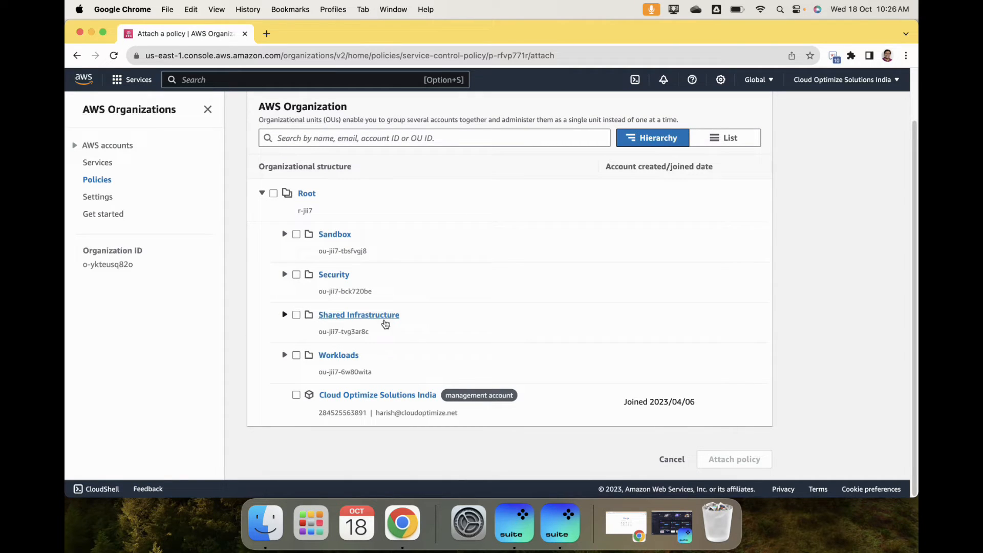
pyautogui.click(296, 315)
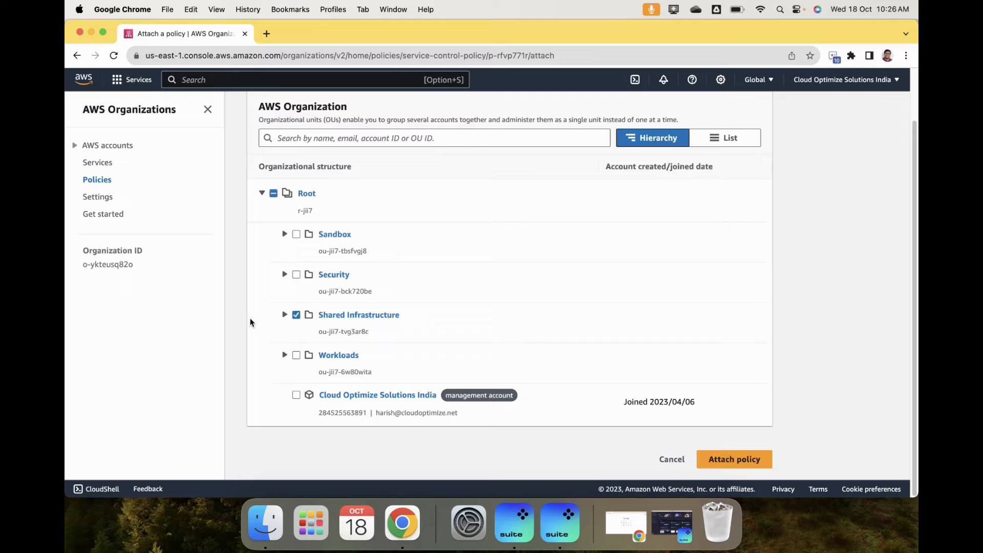
pyautogui.moveTo(334, 367)
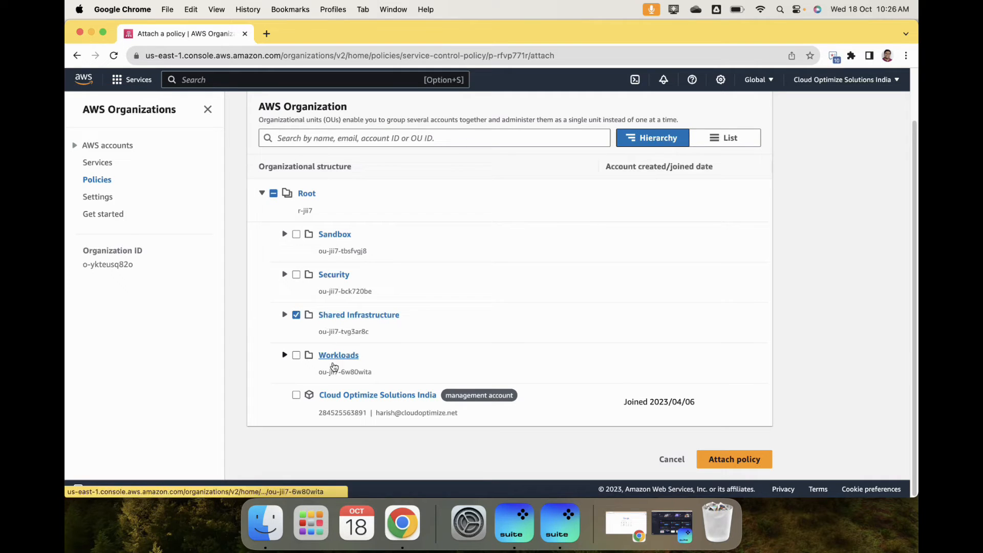
pyautogui.moveTo(342, 322)
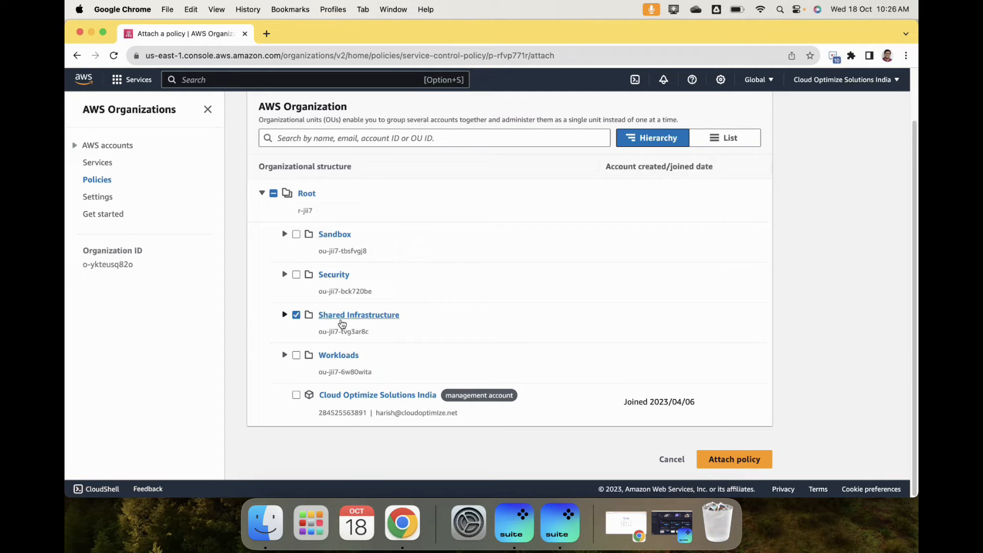
pyautogui.click(734, 460)
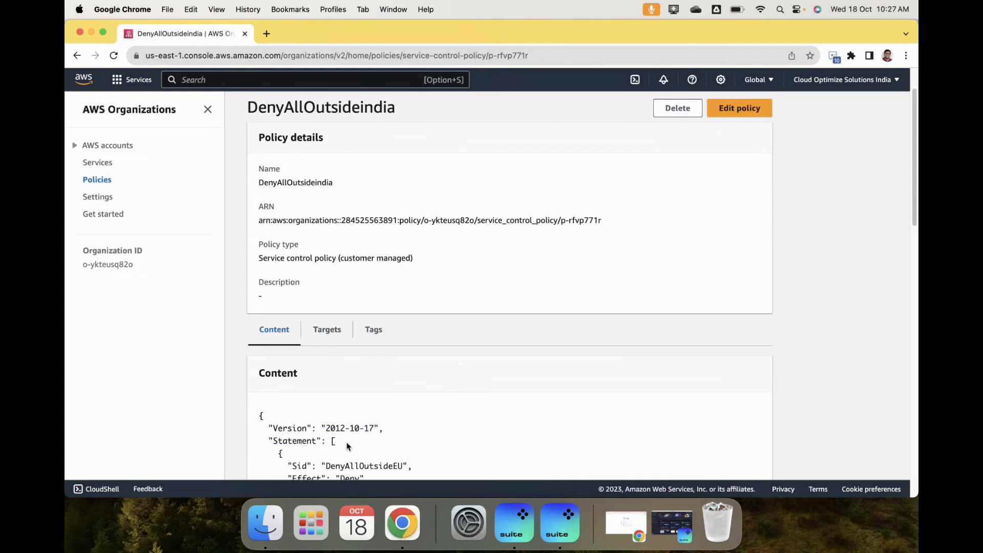
# - Detach Shared Infrastructure from DenyAllOutsideindia's Targets, leaving the policy with no targets
pyautogui.scroll(-3)
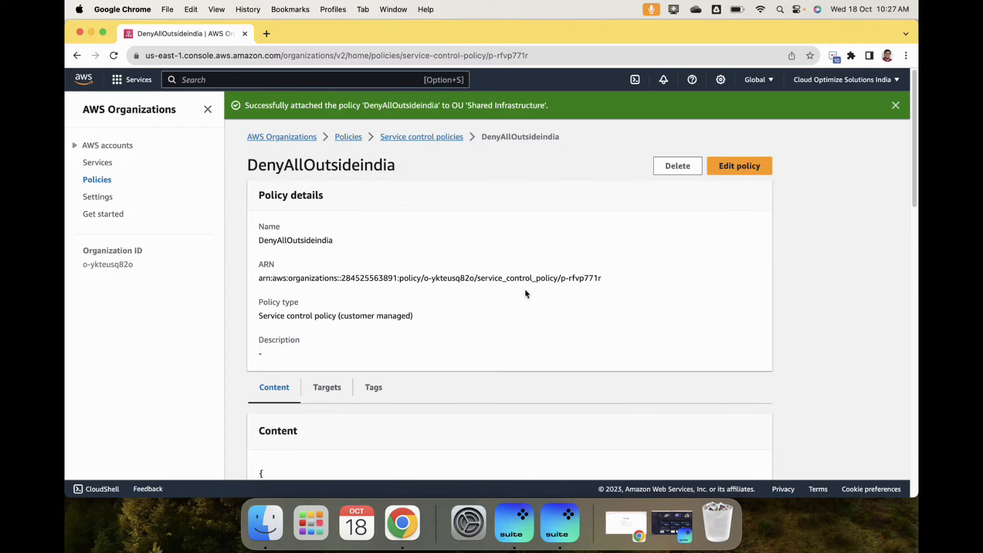
pyautogui.click(326, 387)
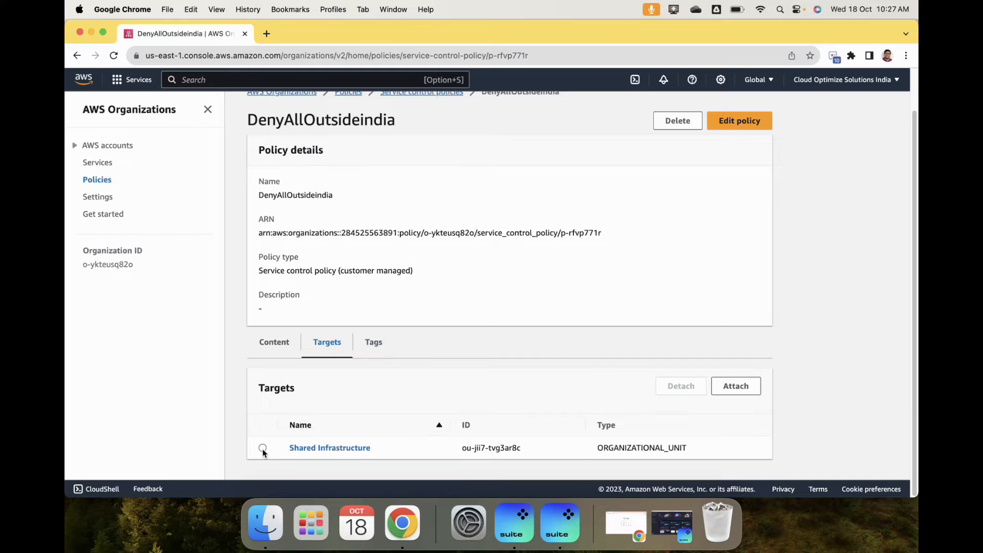
pyautogui.click(681, 387)
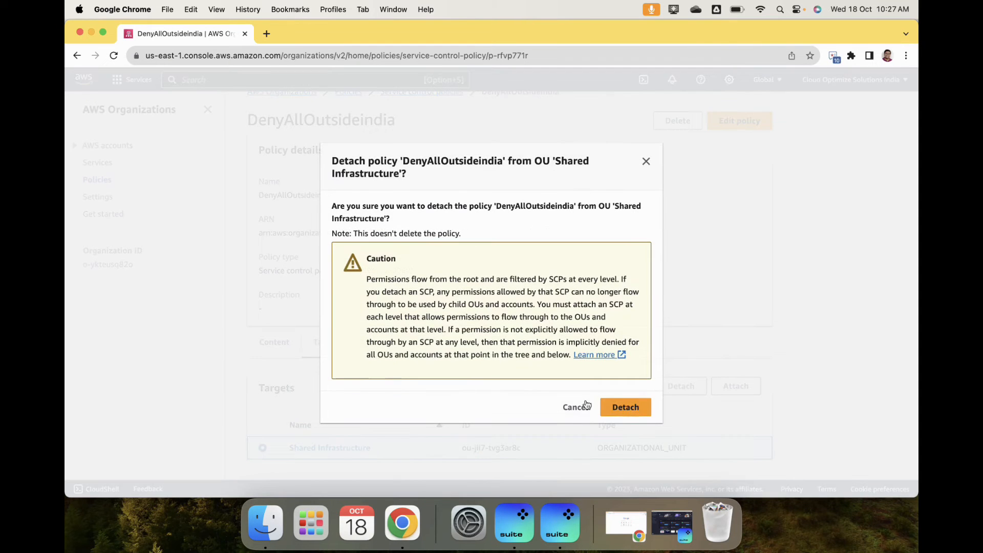
pyautogui.click(625, 407)
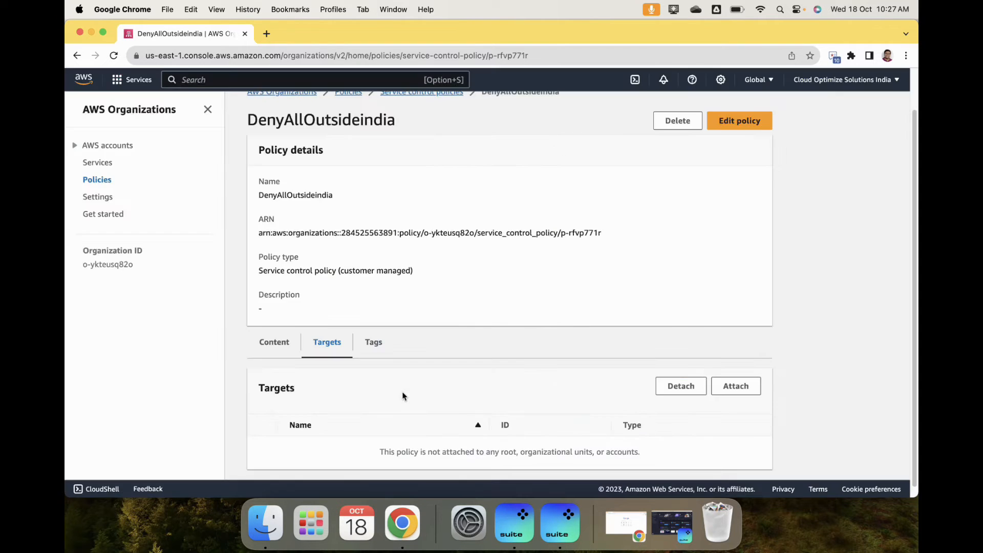
pyautogui.moveTo(469, 525)
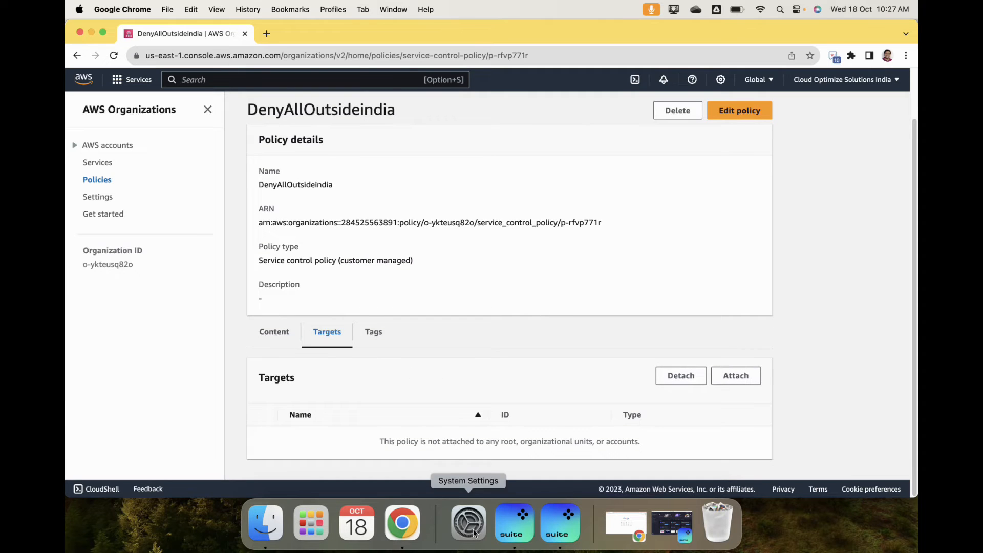
# - Switch the console to US East (Ohio) and launch EC2 from Recently visited
pyautogui.rightClick(401, 523)
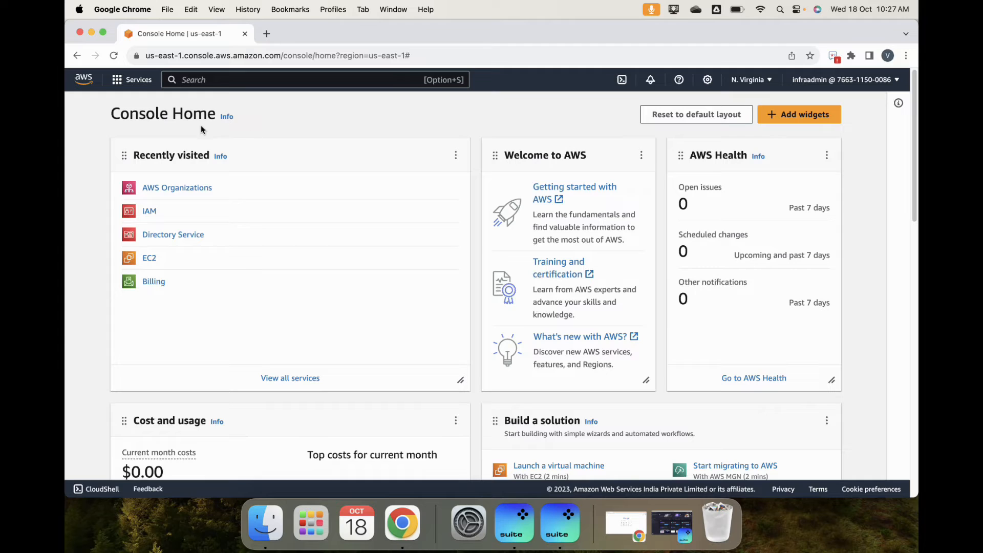
pyautogui.moveTo(89, 138)
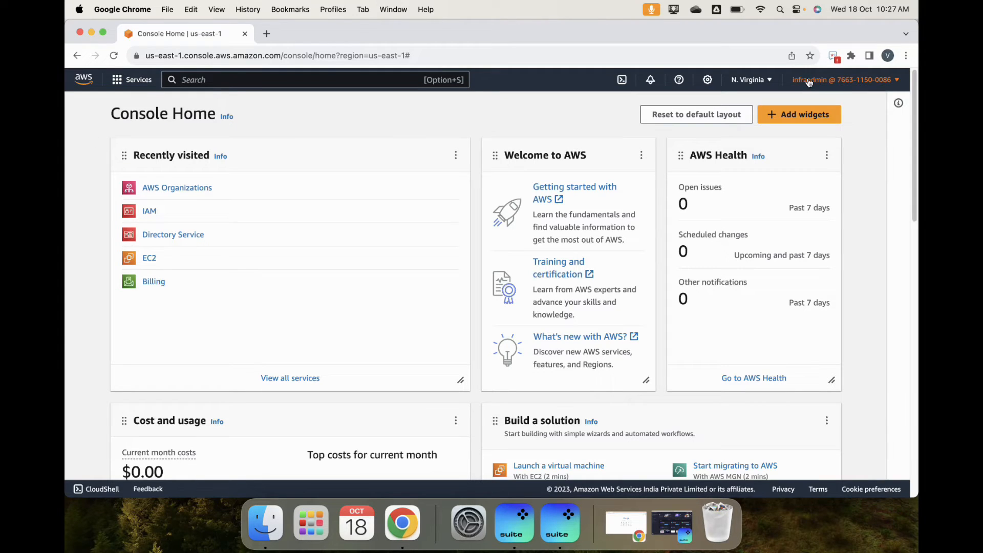
pyautogui.moveTo(829, 87)
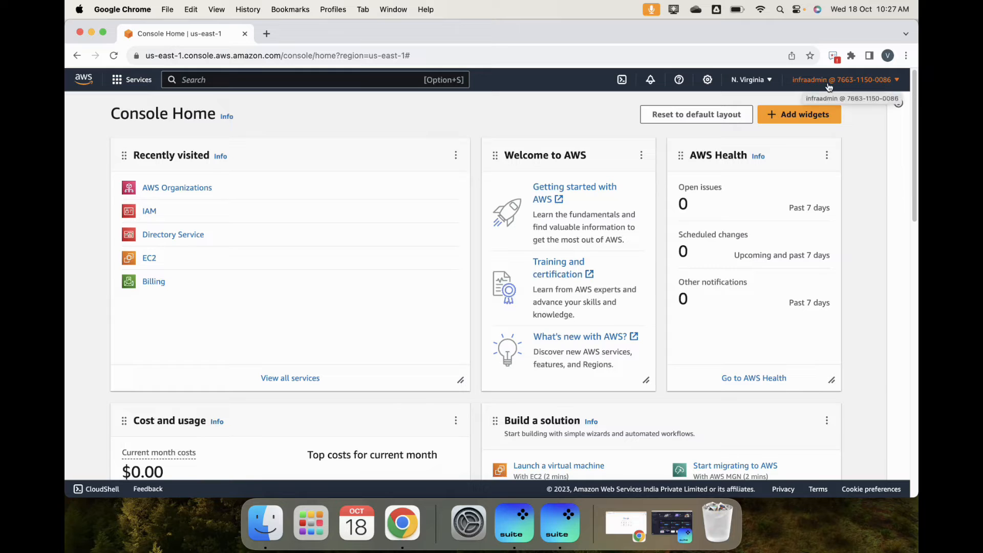
pyautogui.moveTo(765, 89)
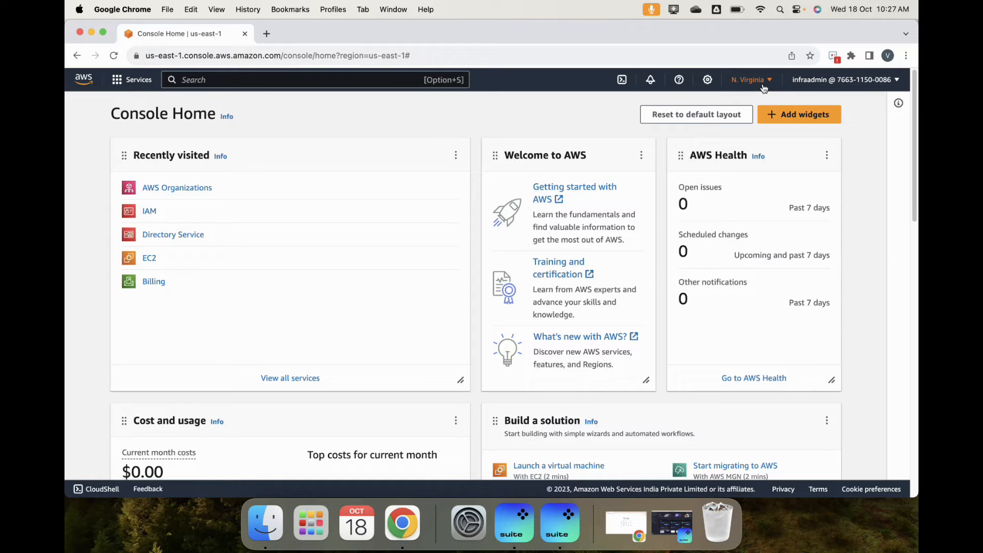
pyautogui.click(750, 79)
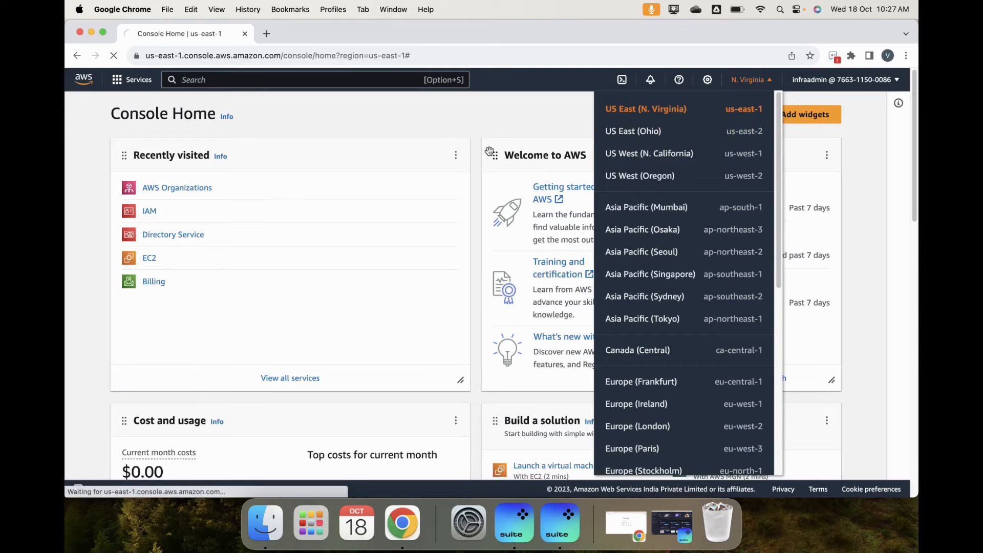
pyautogui.click(632, 131)
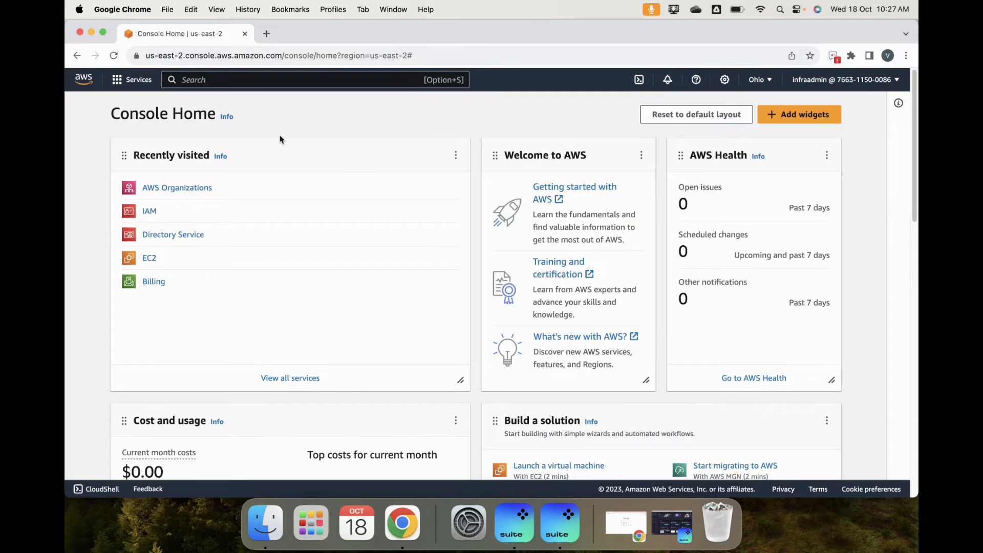
pyautogui.click(149, 259)
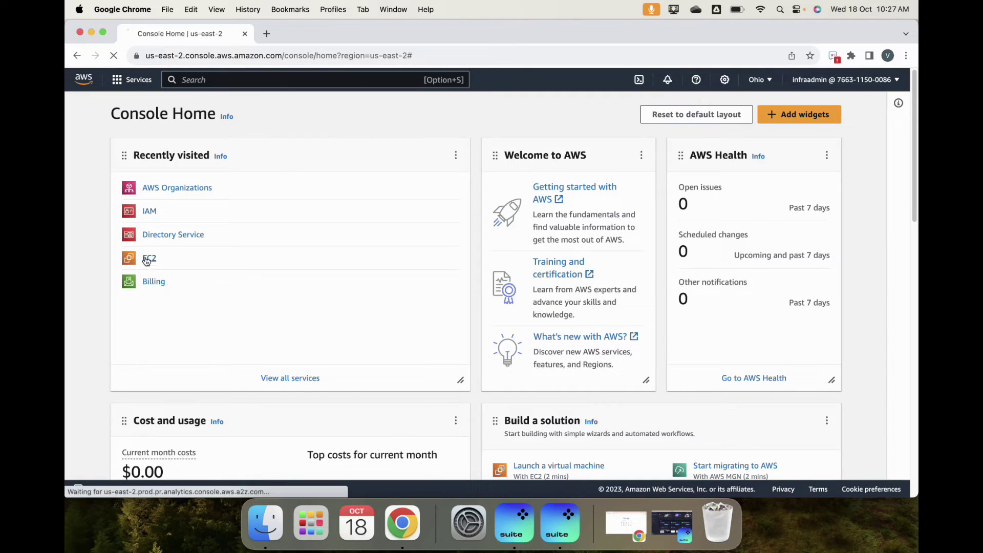
pyautogui.click(149, 258)
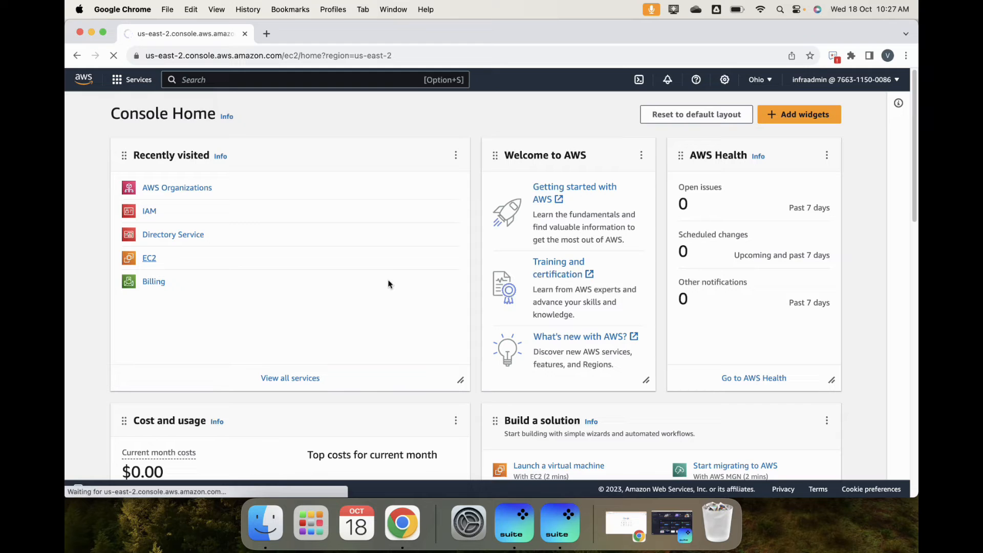
# - Load the EC2 dashboard and switch its region to Asia Pacific (Mumbai) ap-south-1
pyautogui.click(149, 258)
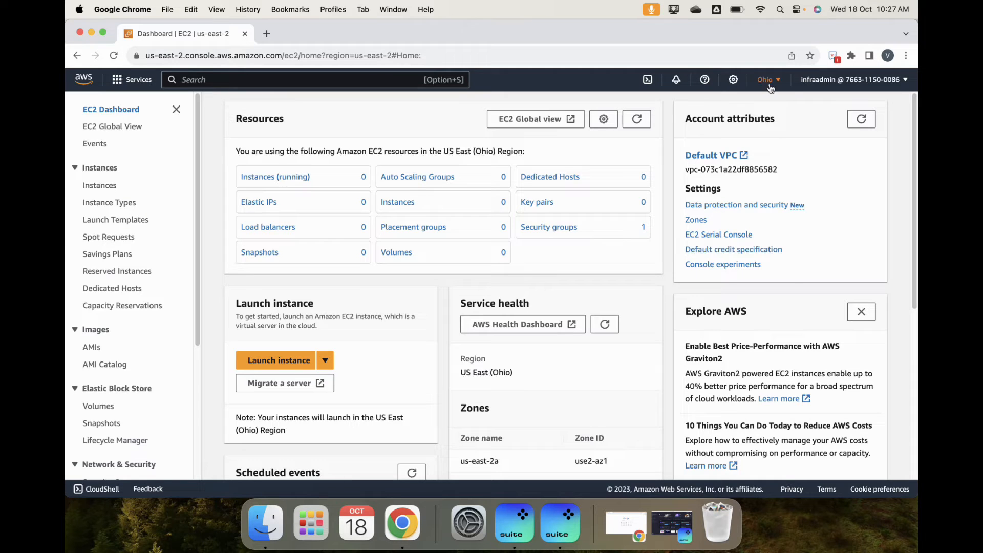
pyautogui.click(765, 80)
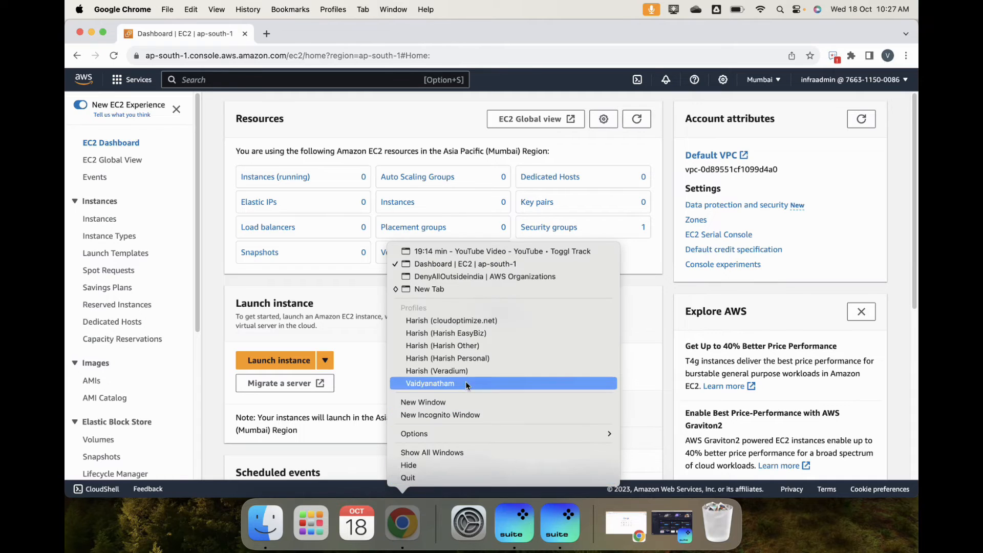
pyautogui.moveTo(465, 321)
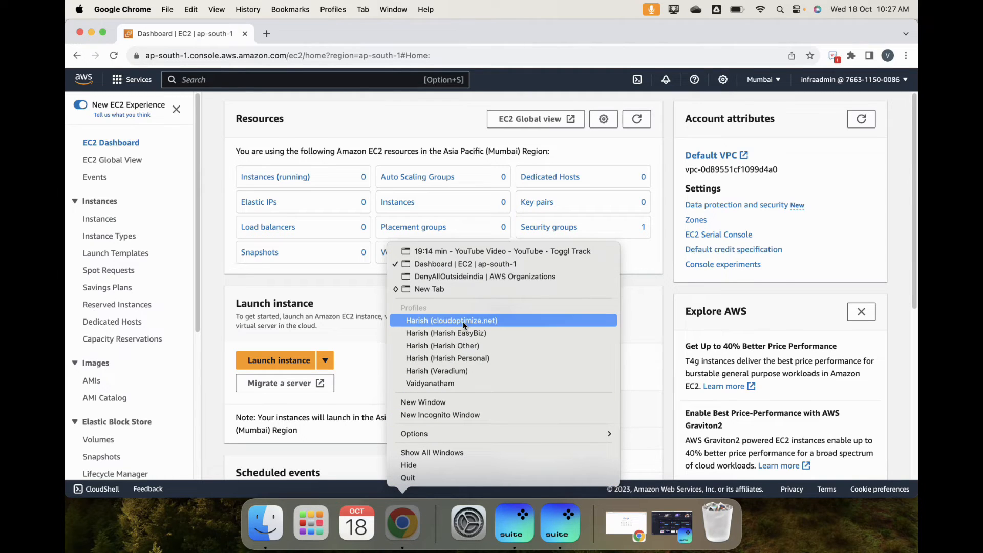
# - Confirm DenyAllOutsideindia has no targets and scroll its JSON, then return to EC2 Mumbai
pyautogui.click(478, 277)
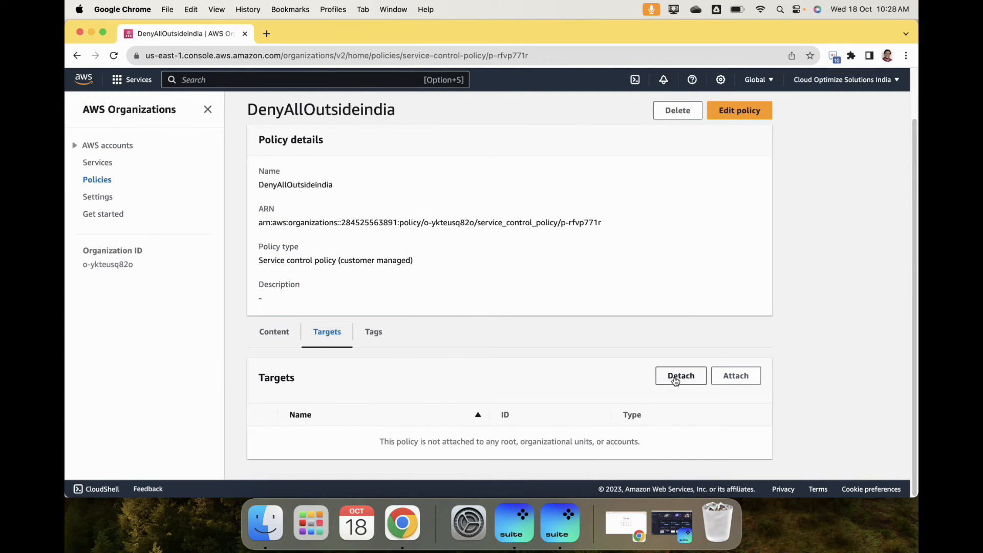
pyautogui.click(274, 331)
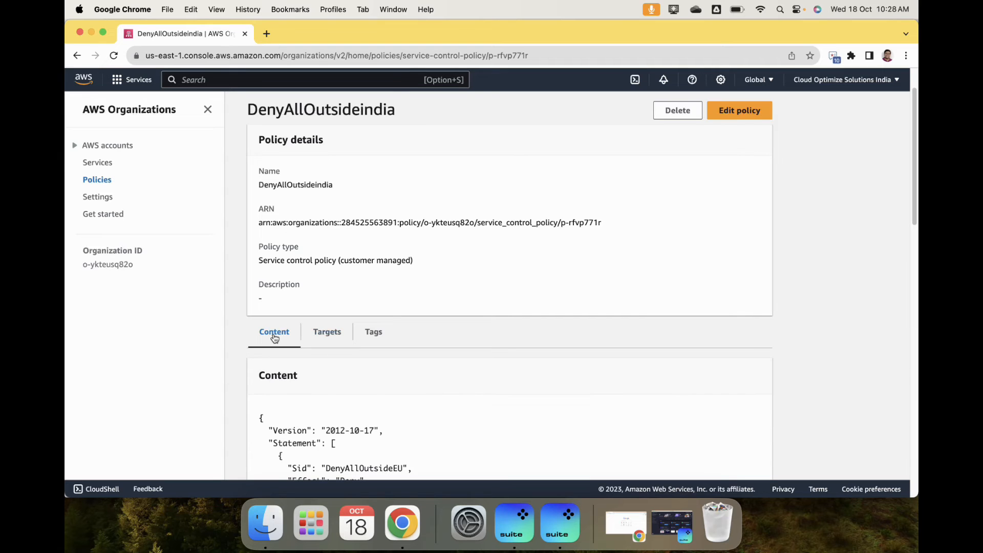
pyautogui.scroll(-3)
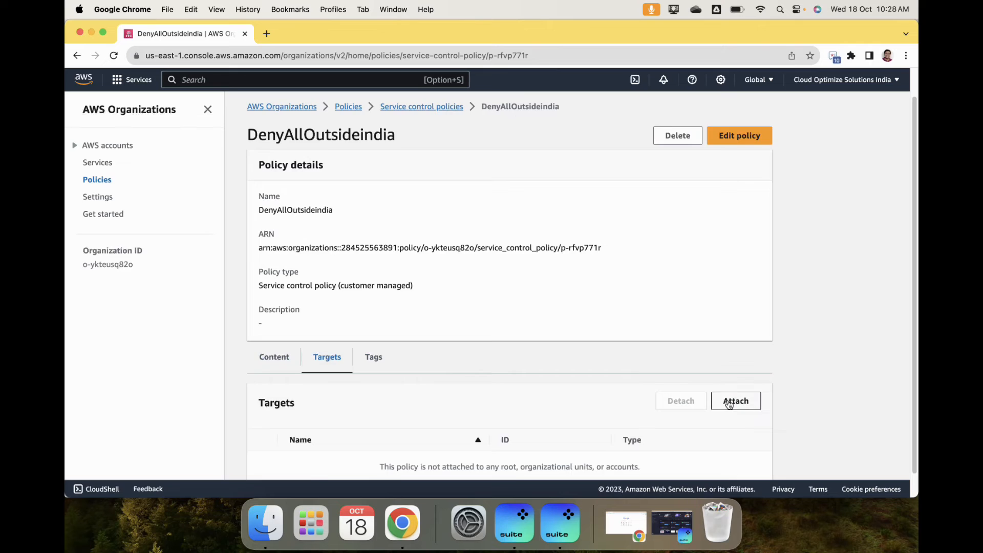
pyautogui.click(736, 401)
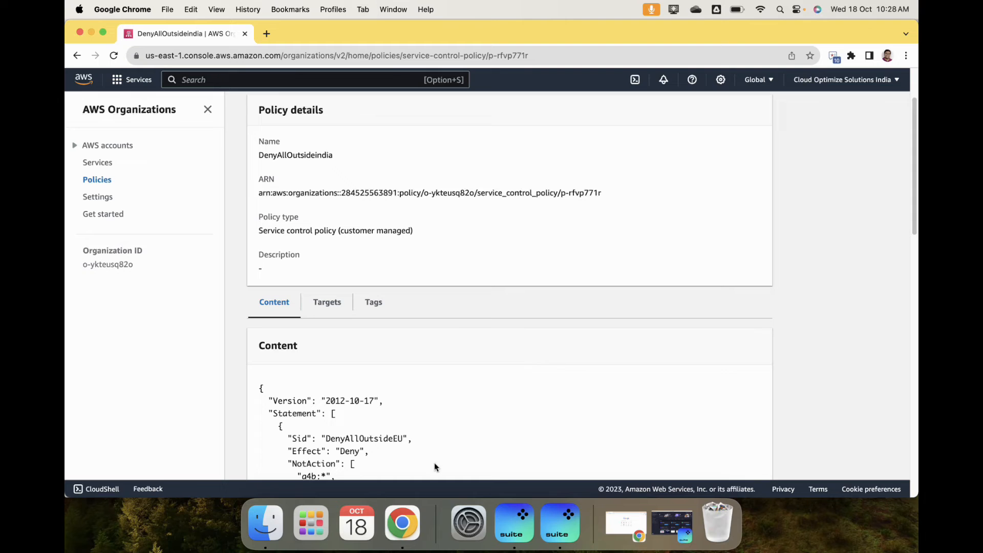
pyautogui.rightClick(402, 523)
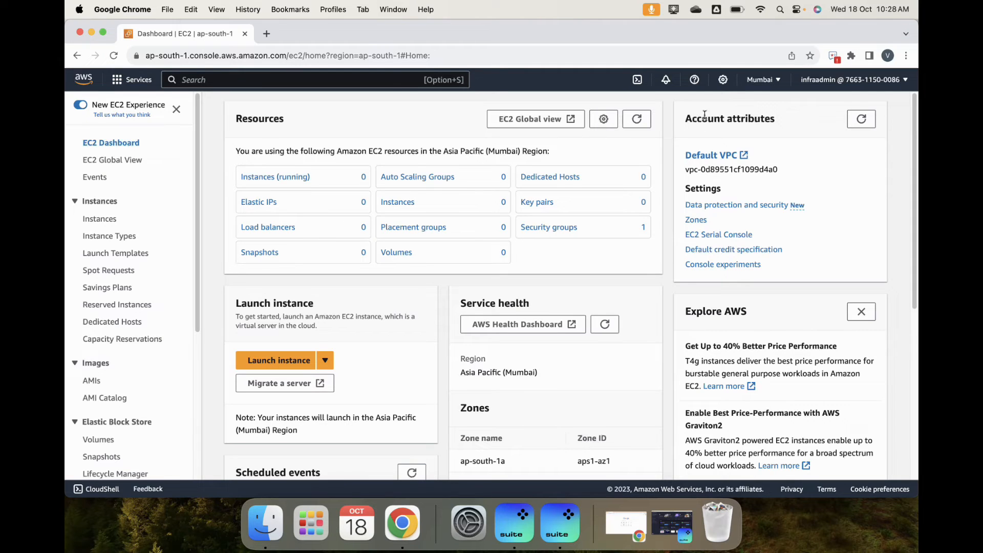
pyautogui.moveTo(661, 214)
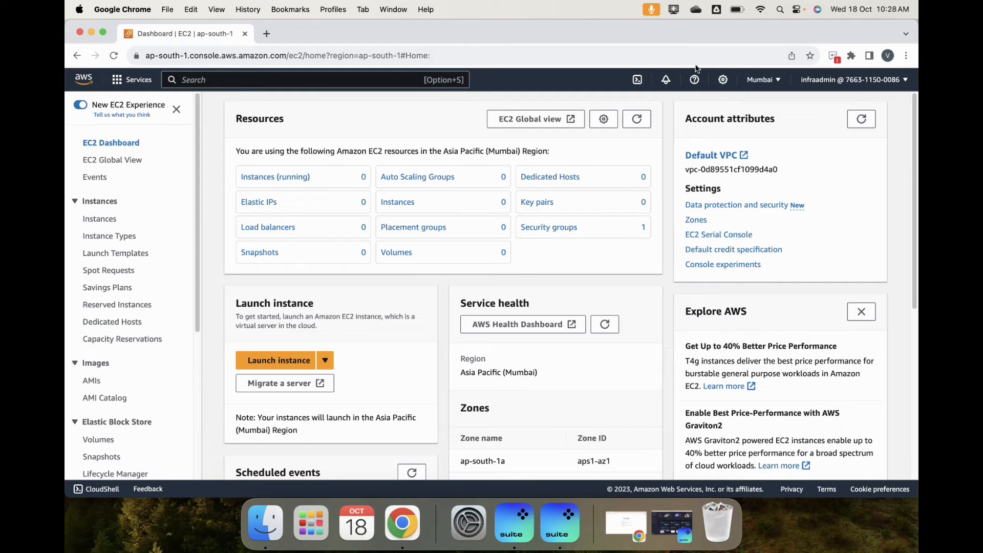
# - Switch the EC2 dashboard to US East (N. Virginia) and see its API error entries
pyautogui.click(760, 79)
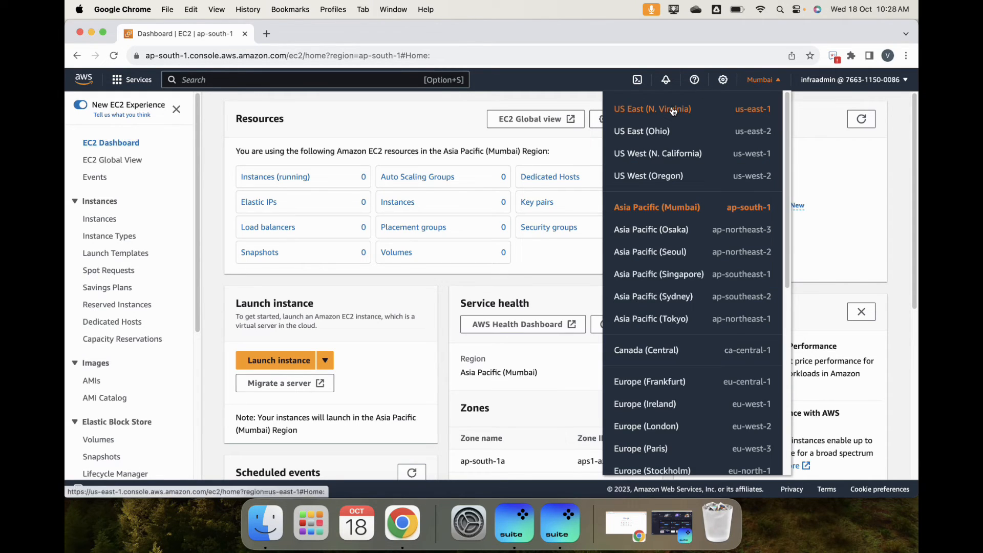
pyautogui.click(652, 108)
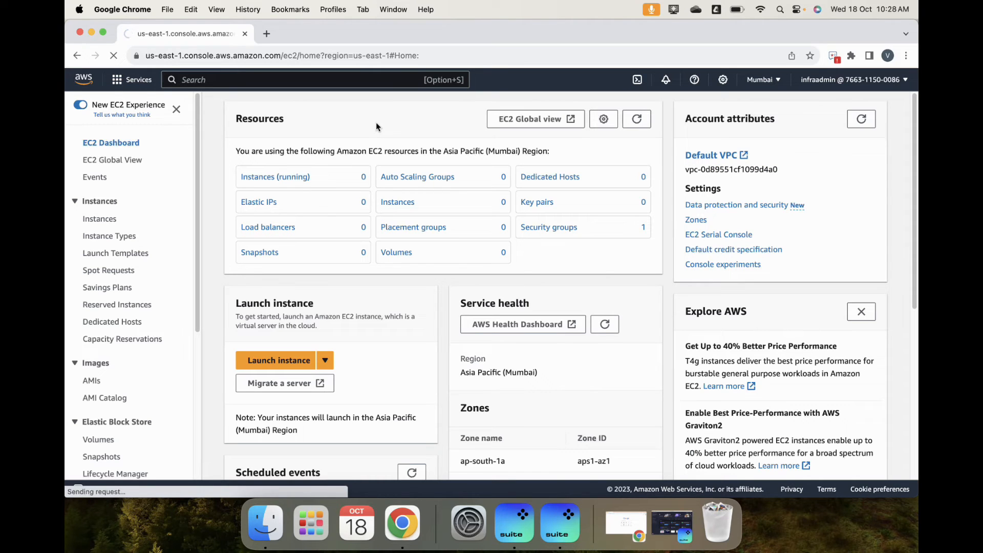
pyautogui.click(761, 79)
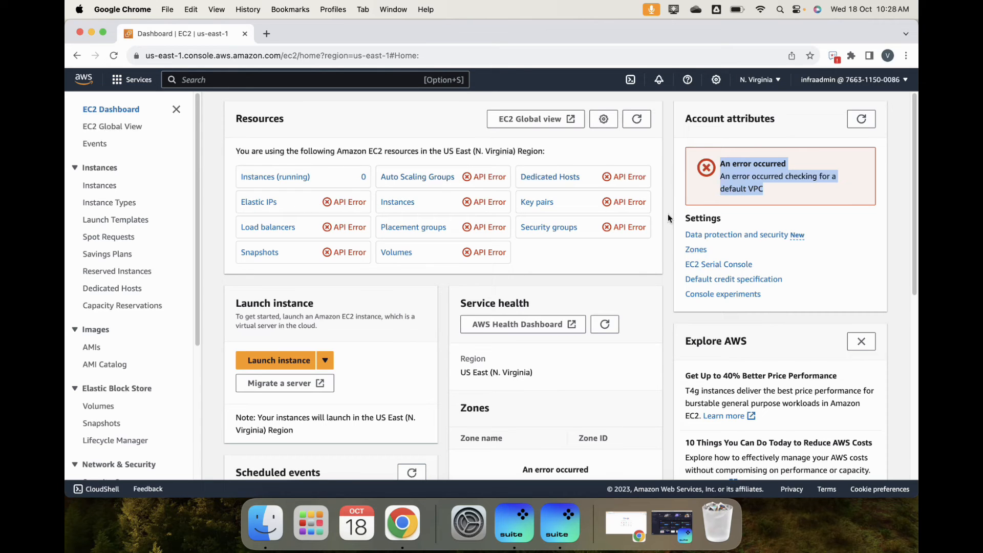
# - View the US East (Ohio) dashboard's API errors, then return the dashboard to Mumbai
pyautogui.click(760, 80)
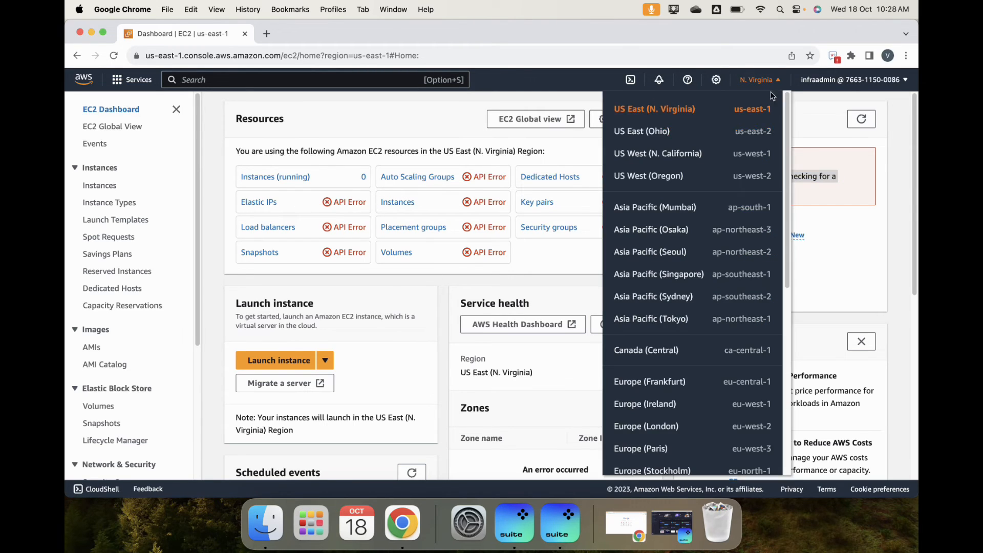
pyautogui.click(642, 131)
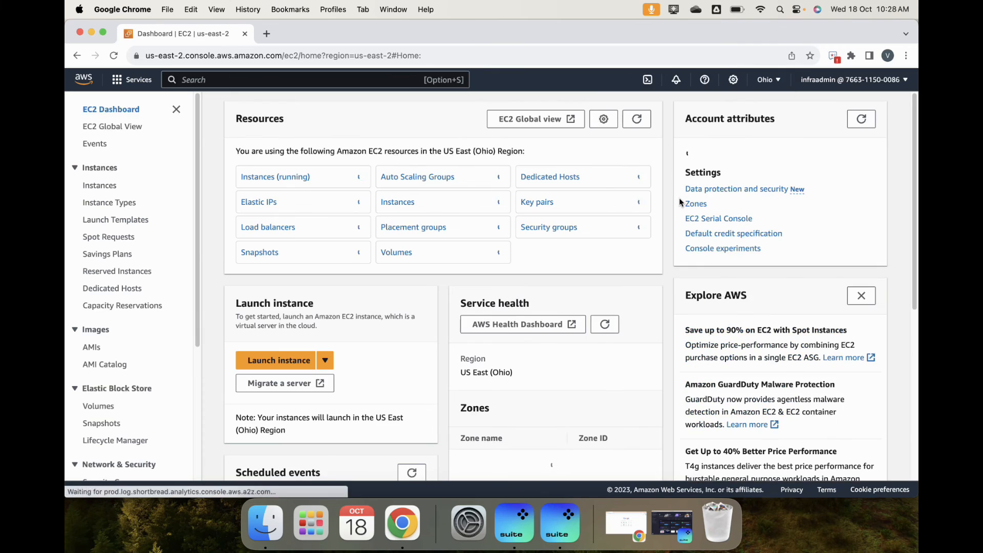
pyautogui.click(765, 80)
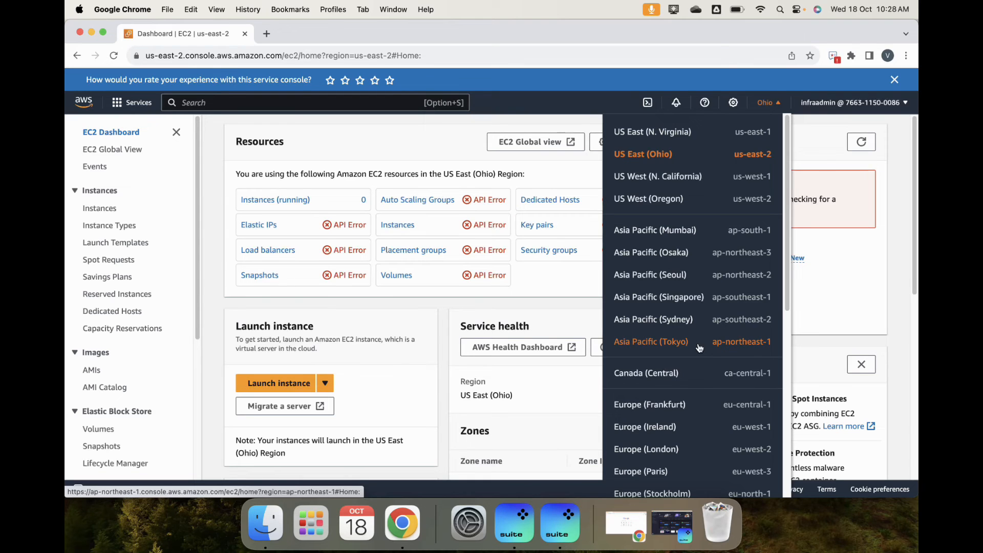
pyautogui.scroll(-3)
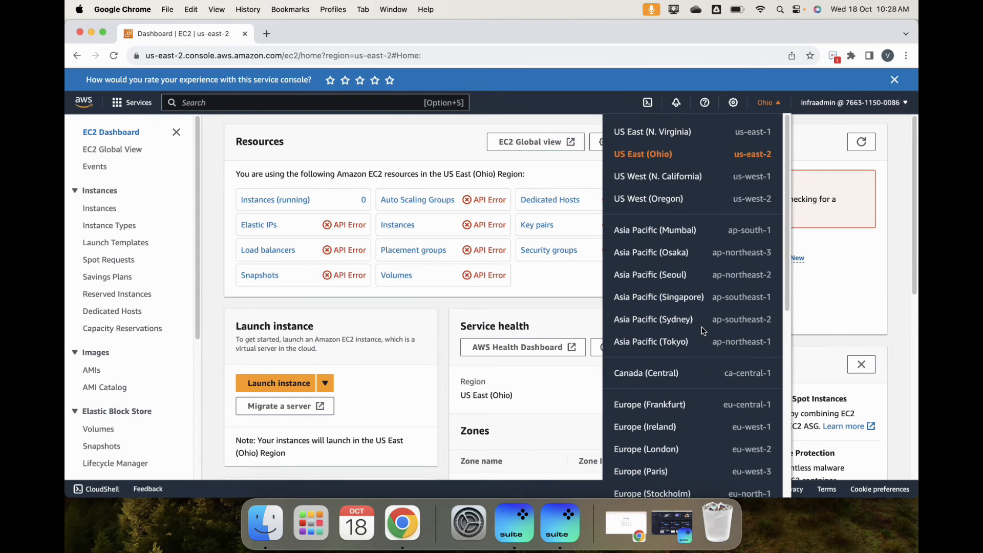
pyautogui.click(654, 230)
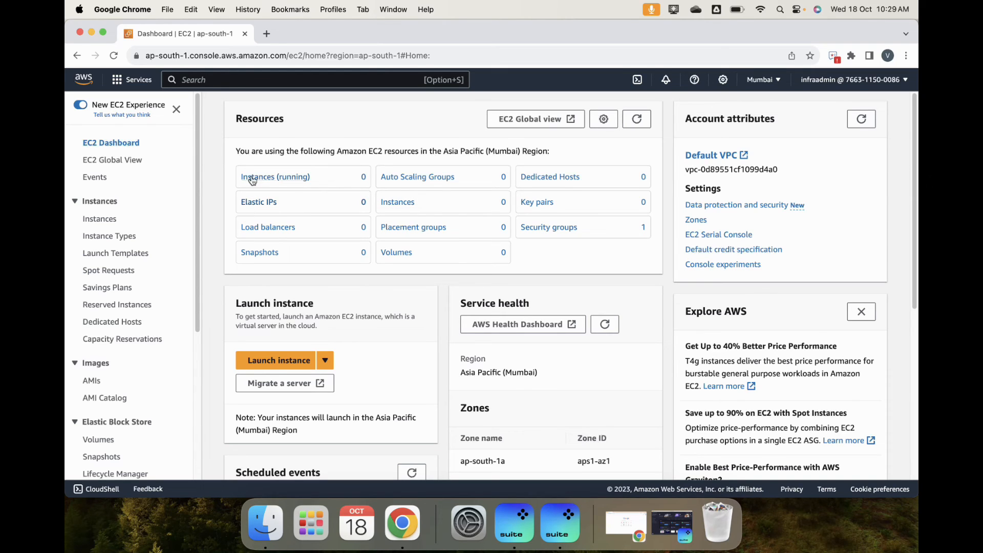
pyautogui.moveTo(253, 177)
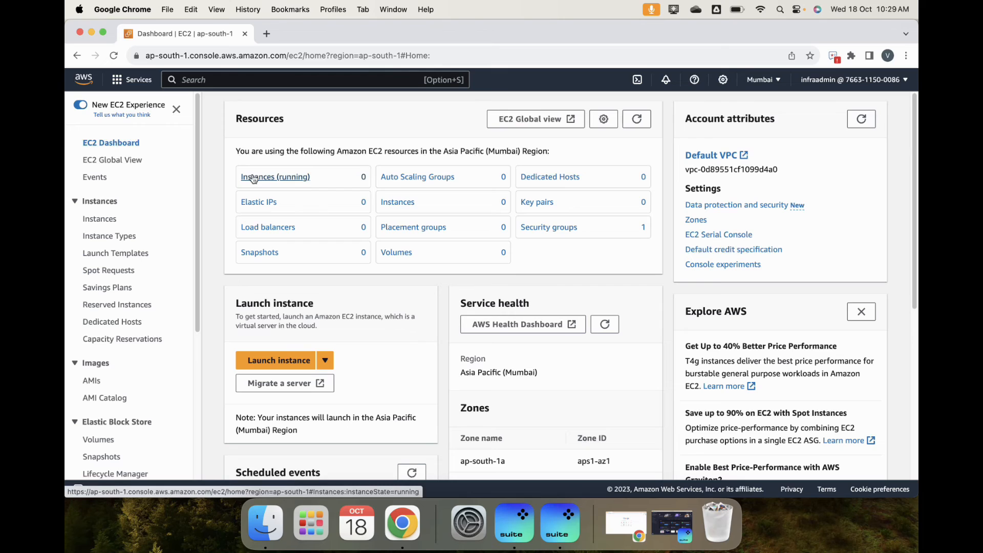